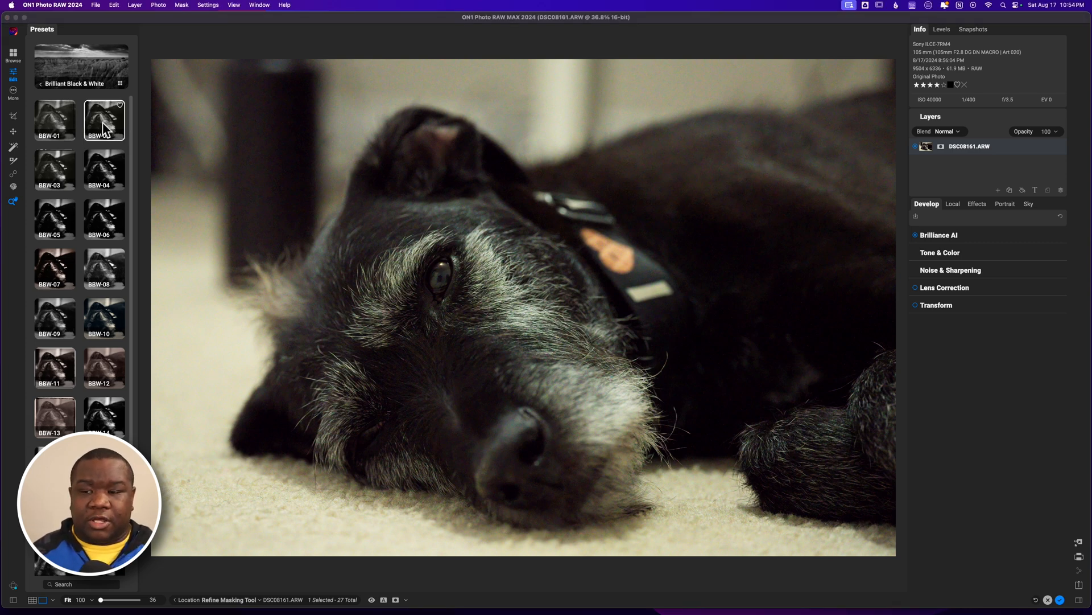
Apply the BBW-02 Brilliant Black & White preset to the dog photo
click(104, 120)
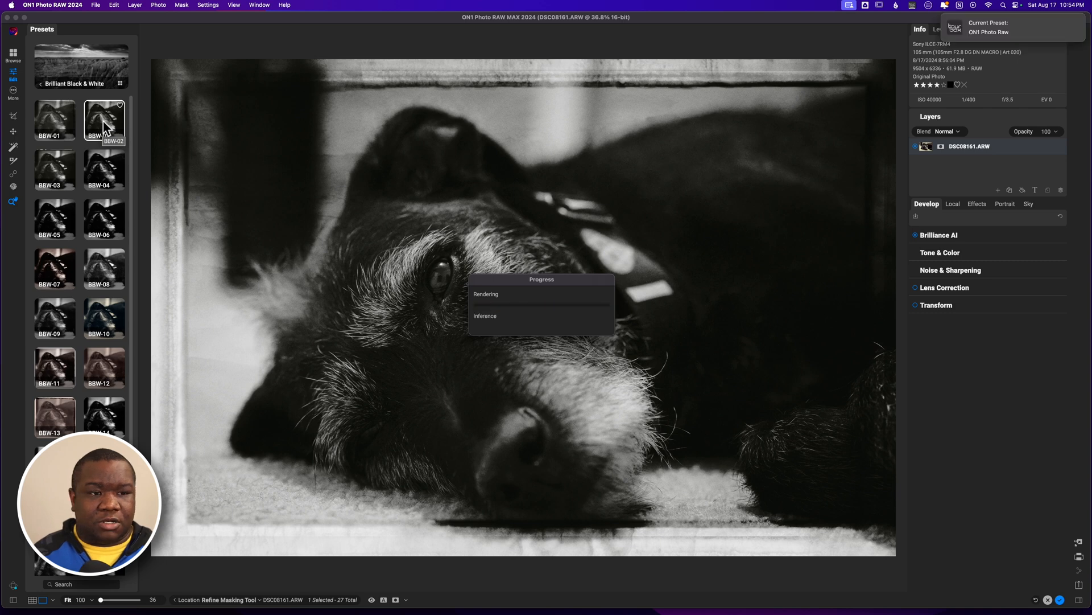
mouse_move(213, 204)
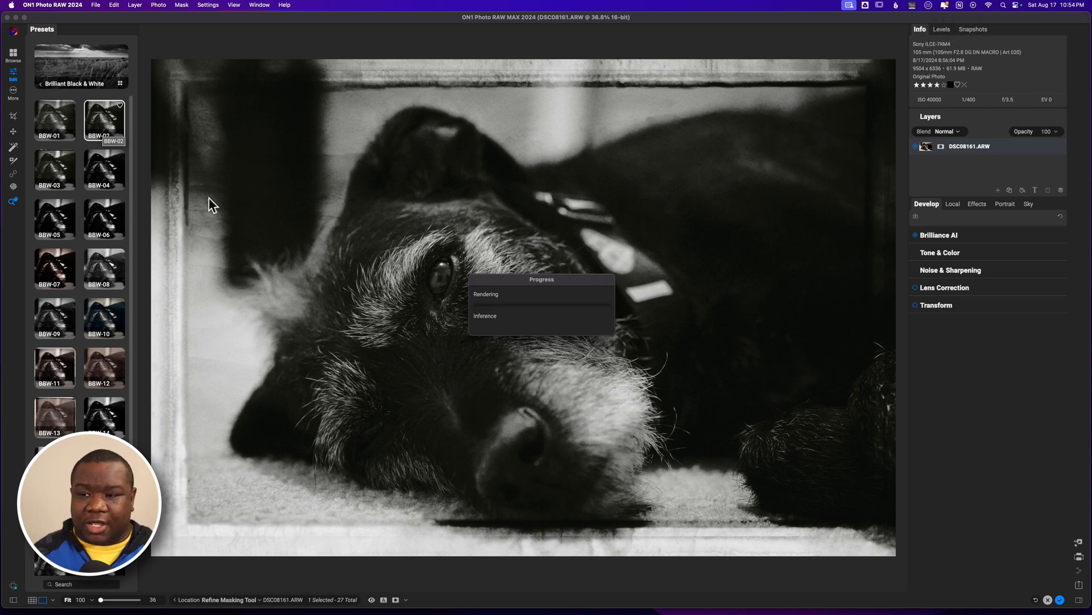
mouse_move(137, 208)
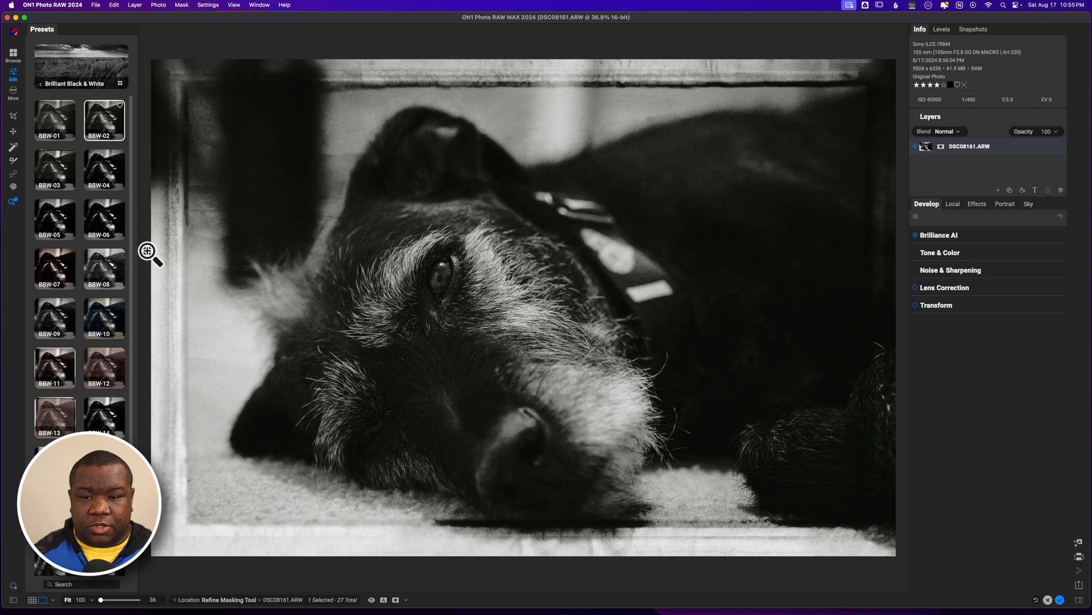
mouse_move(354, 291)
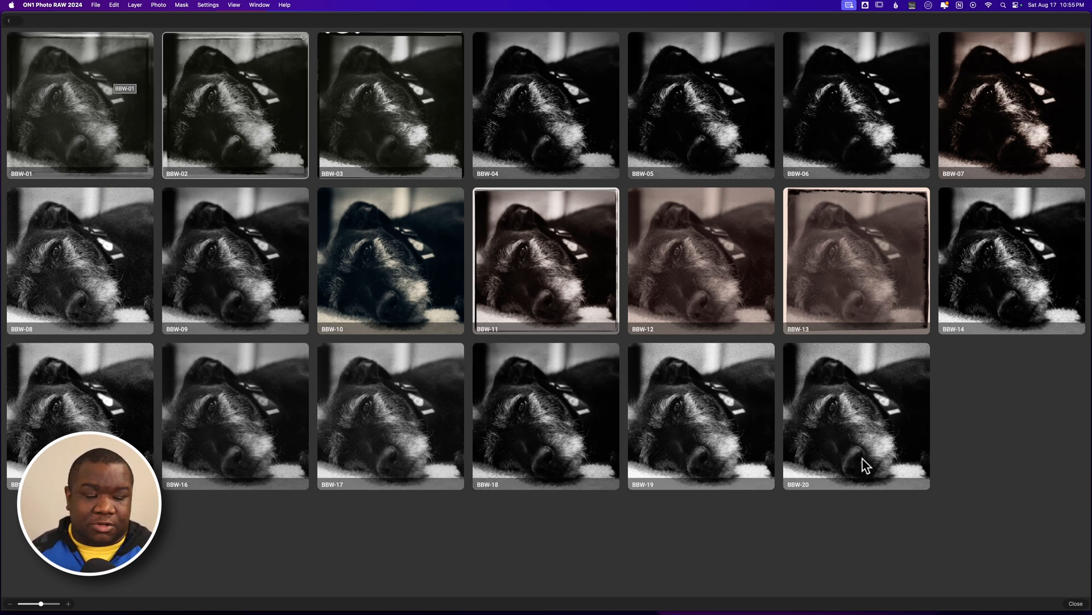
Apply a borderless black-and-white preset from the full-screen preview grid
double_click(545, 260)
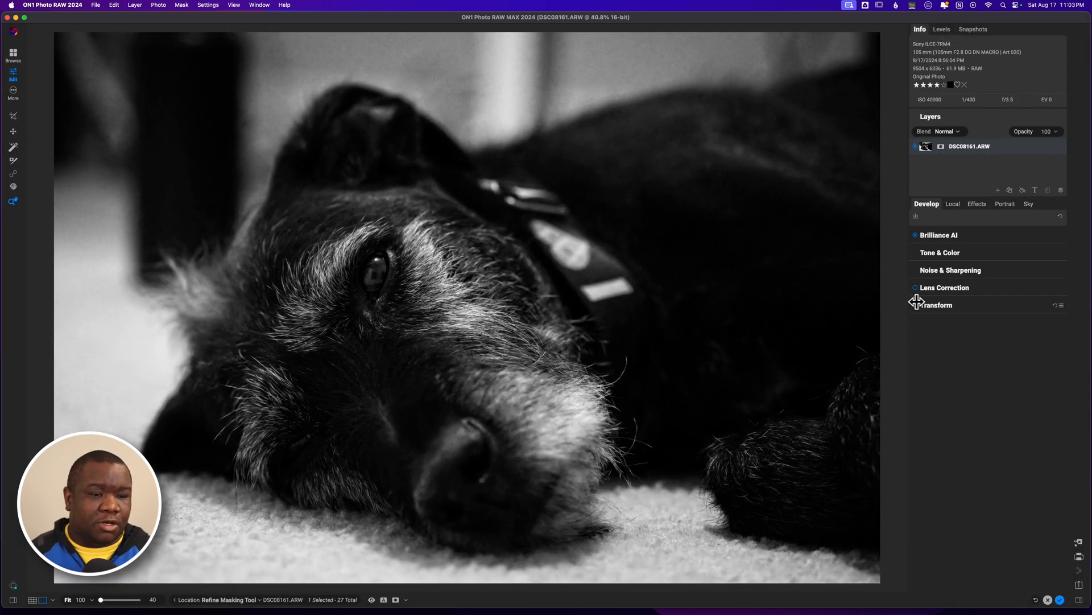
Lower the Glow effect's opacity to about 66, then collapse Glow
click(977, 204)
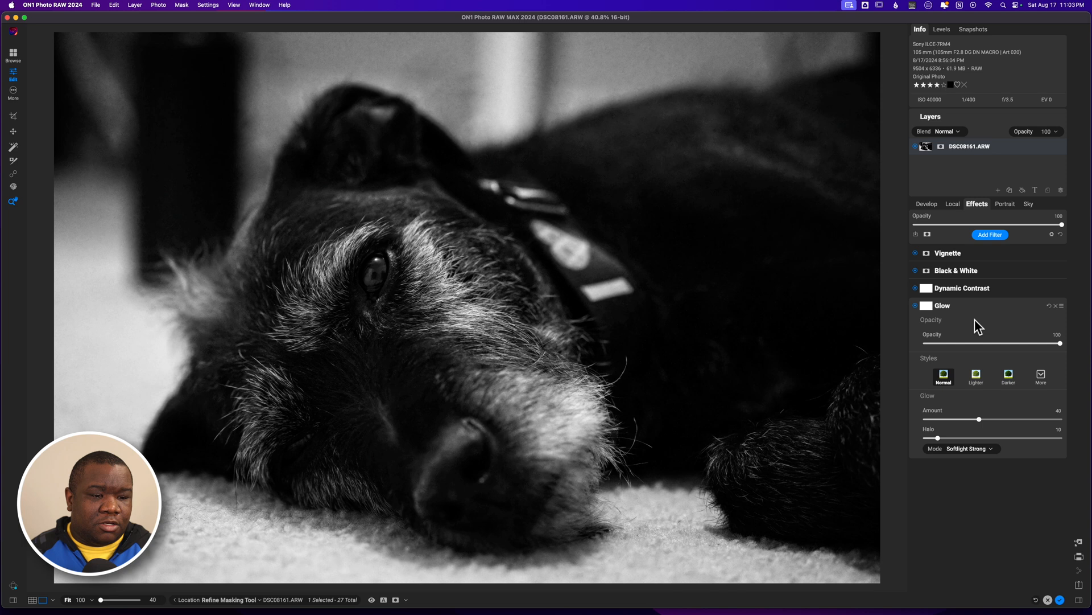
mouse_move(964, 314)
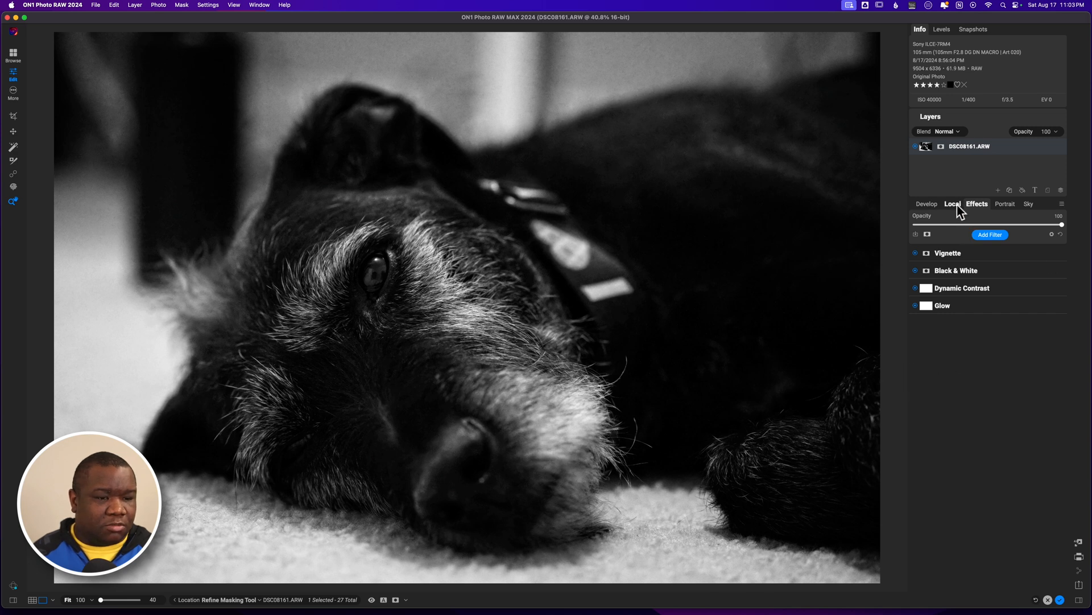
click(953, 204)
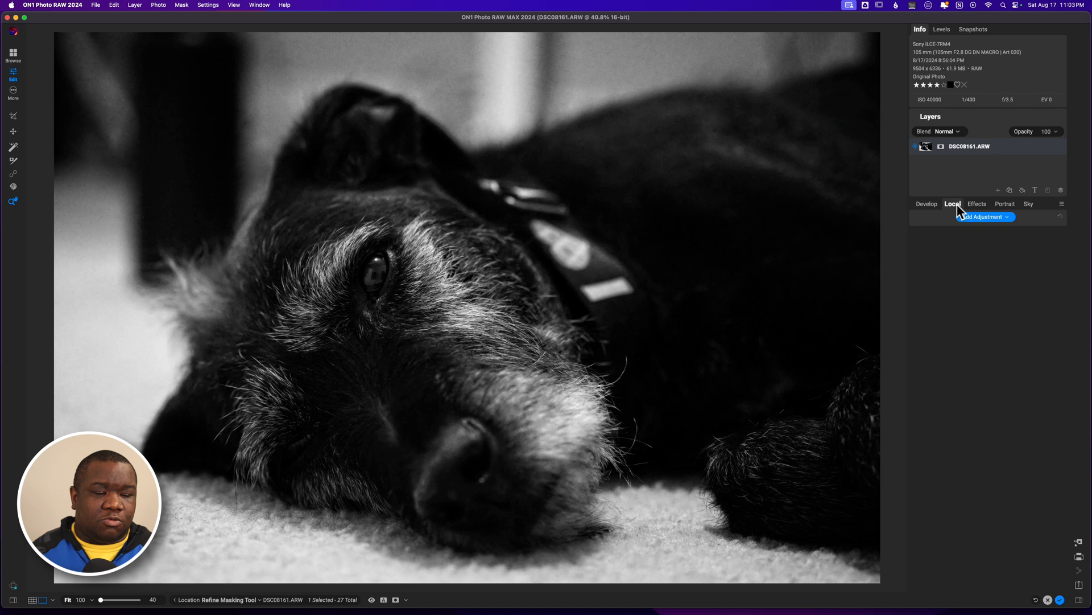
click(977, 204)
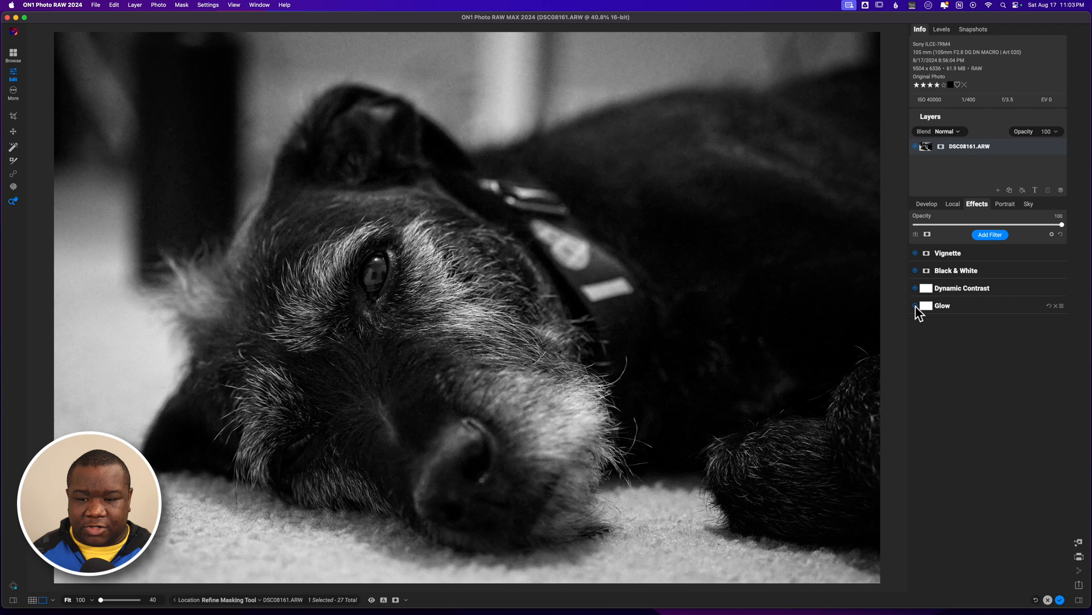
click(943, 305)
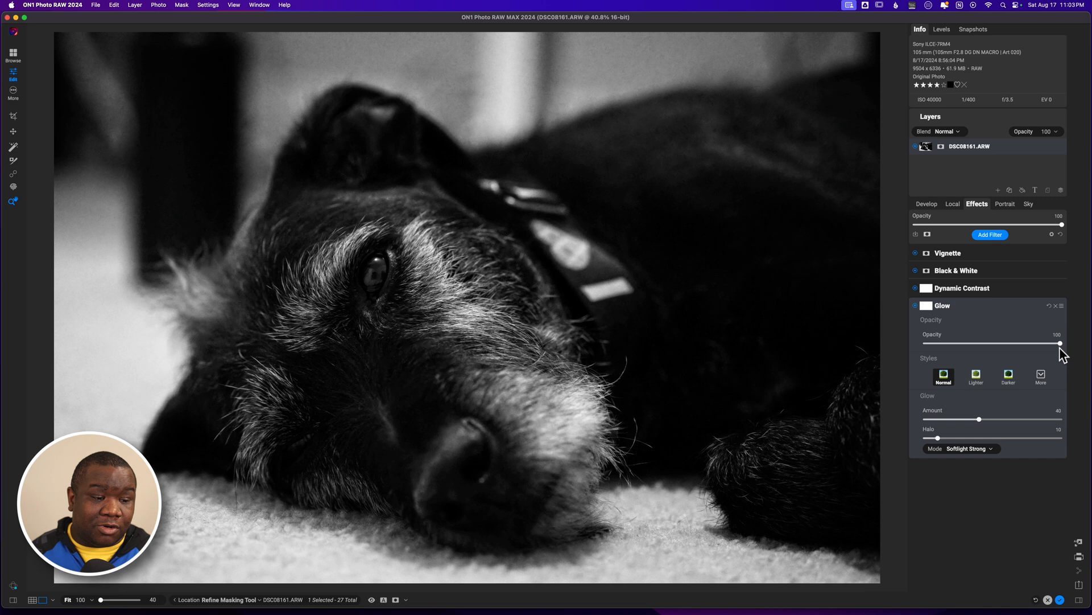
drag(1059, 343, 1041, 342)
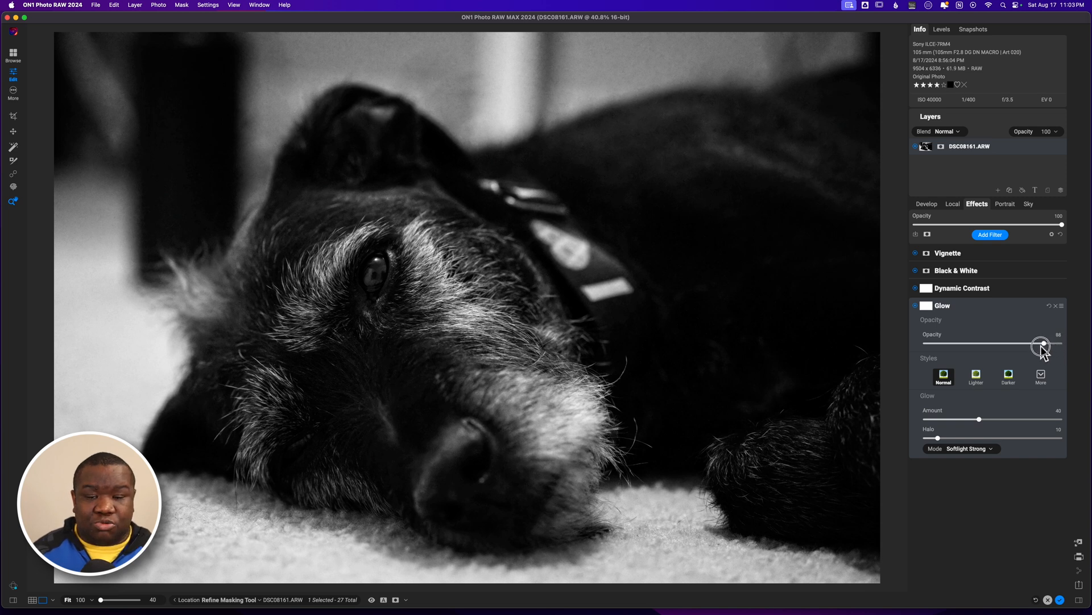
drag(1042, 344, 1018, 344)
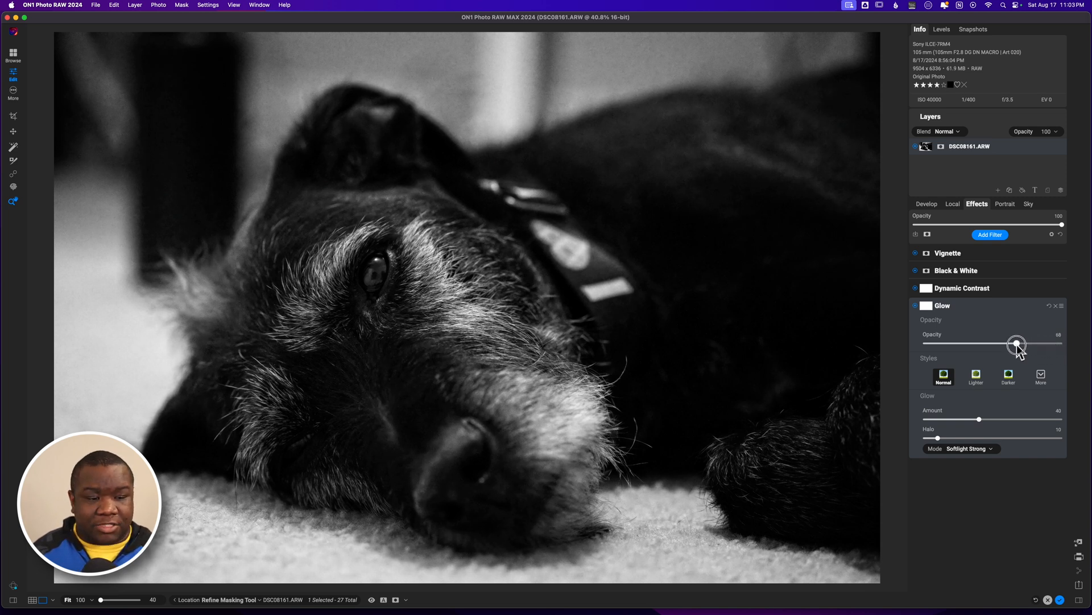
drag(1018, 343, 1015, 343)
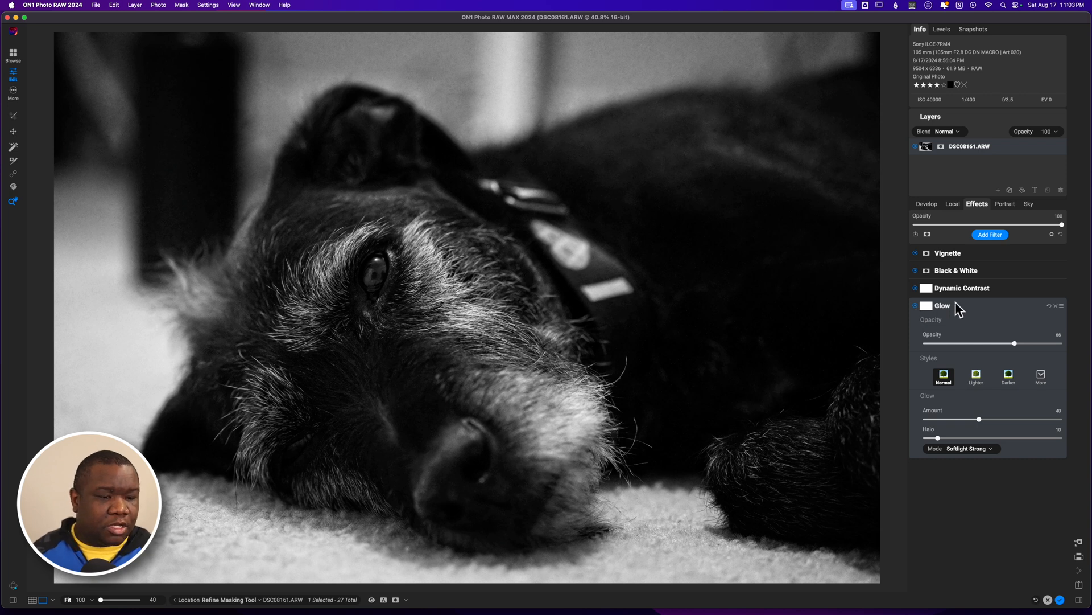
click(942, 305)
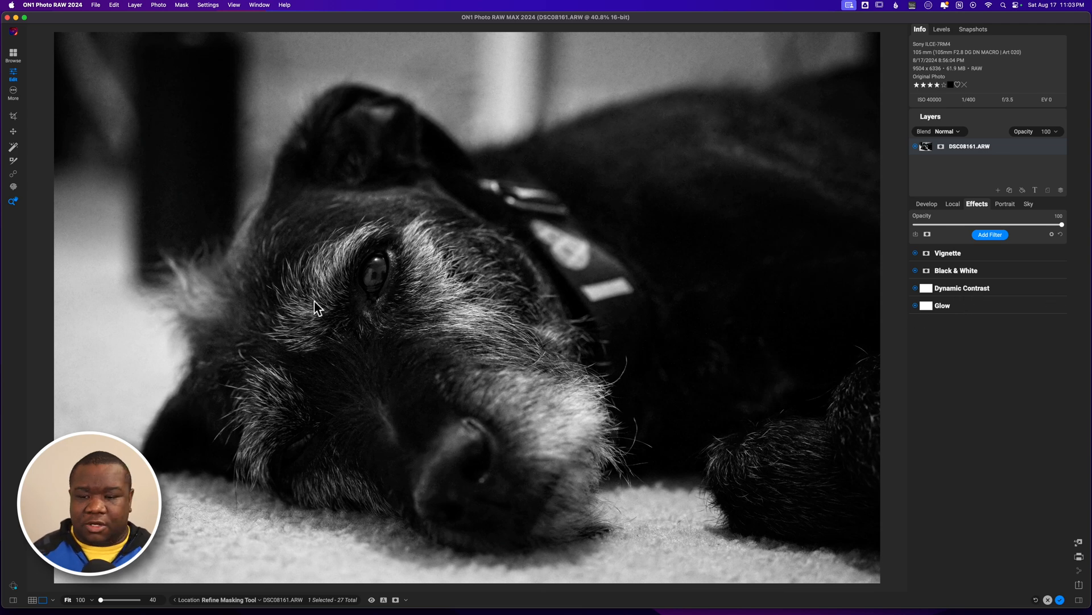
mouse_move(990, 235)
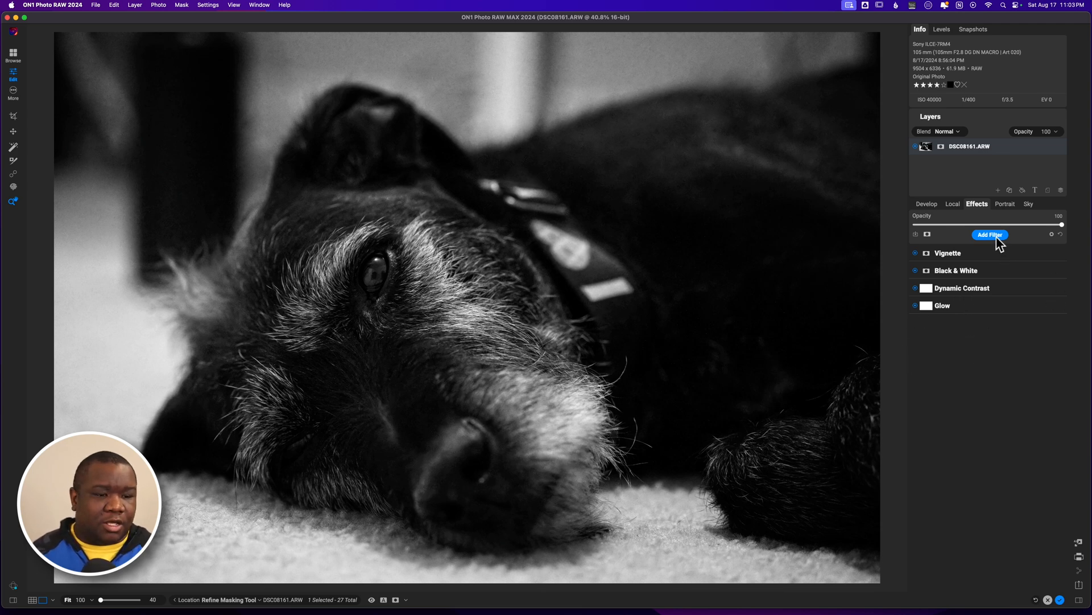
Add a Tone Enhancer filter with Shadows at 18 and Blacks at -5
click(990, 234)
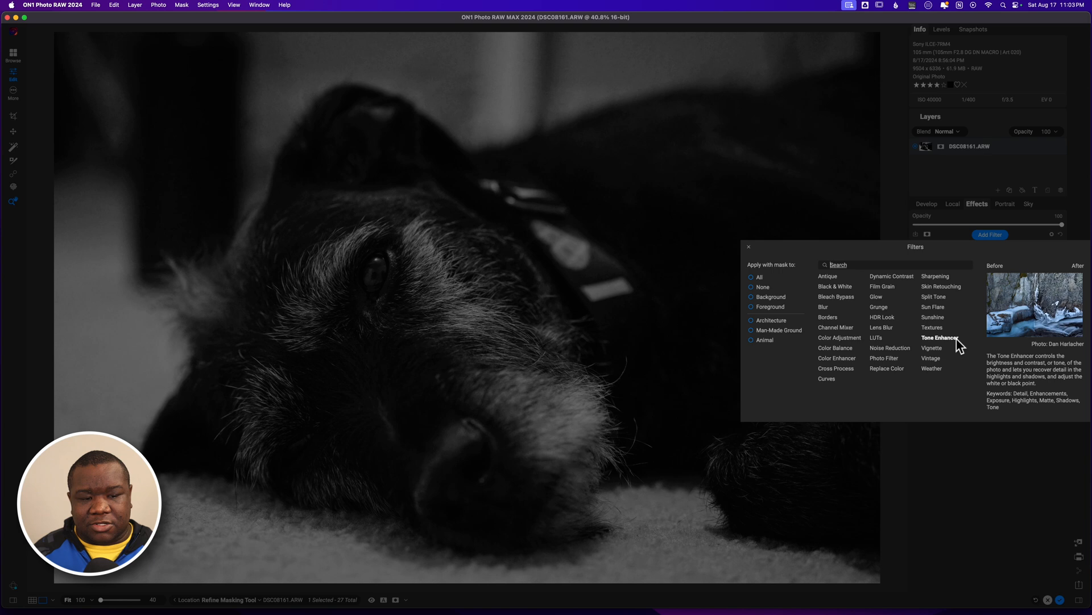
click(940, 338)
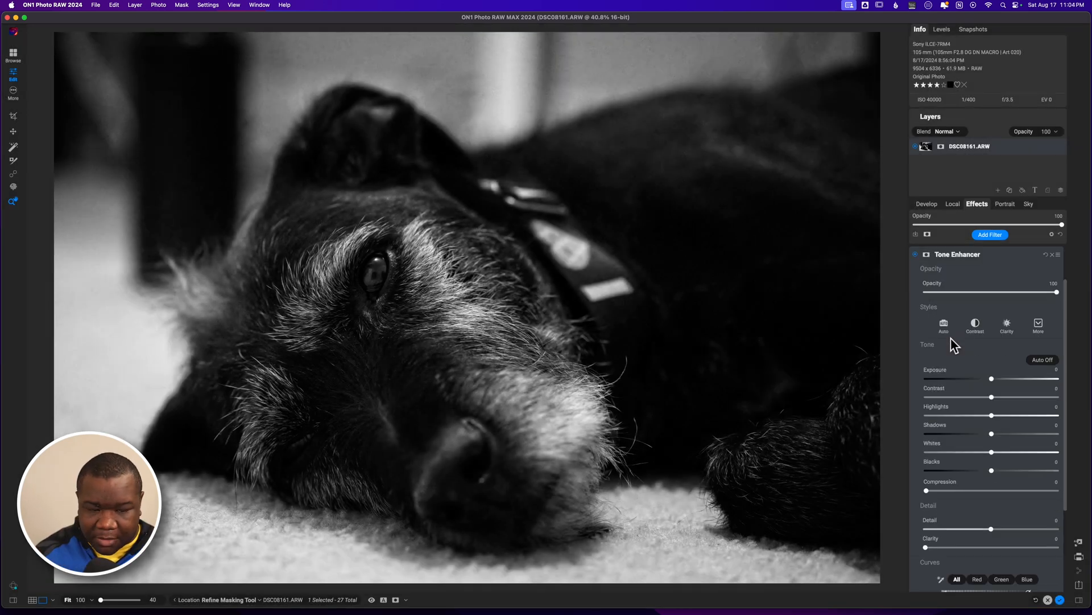
mouse_move(999, 453)
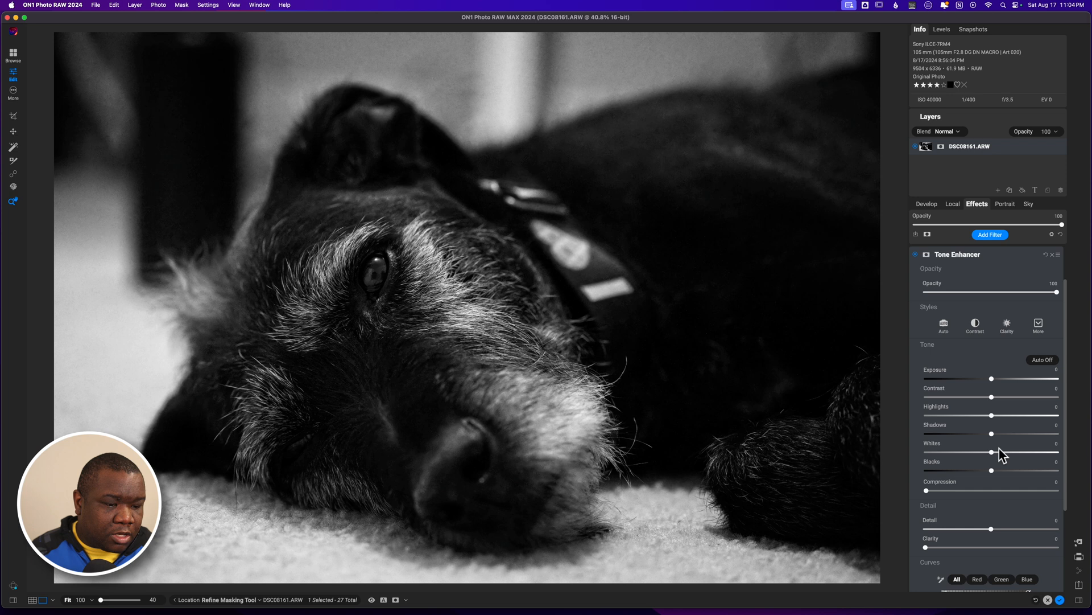
drag(993, 434, 998, 432)
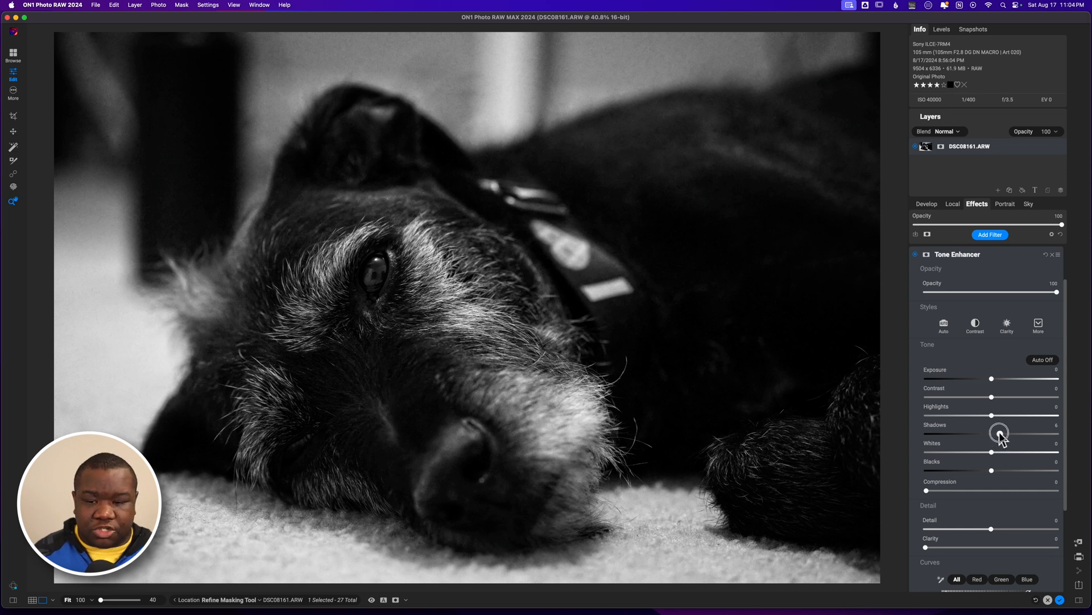
drag(999, 432, 1009, 432)
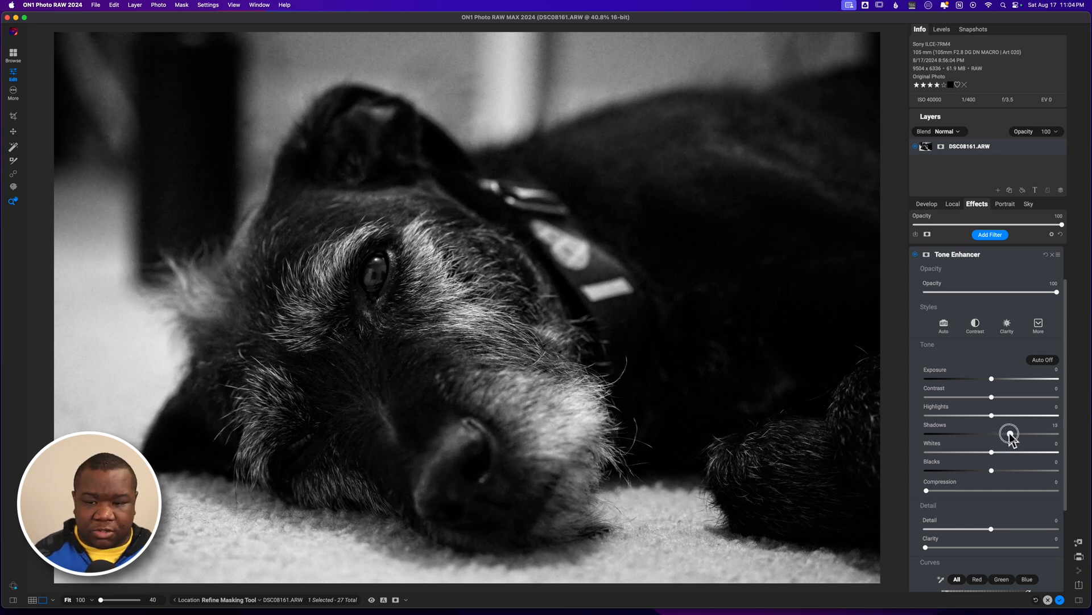
drag(1008, 432, 1024, 432)
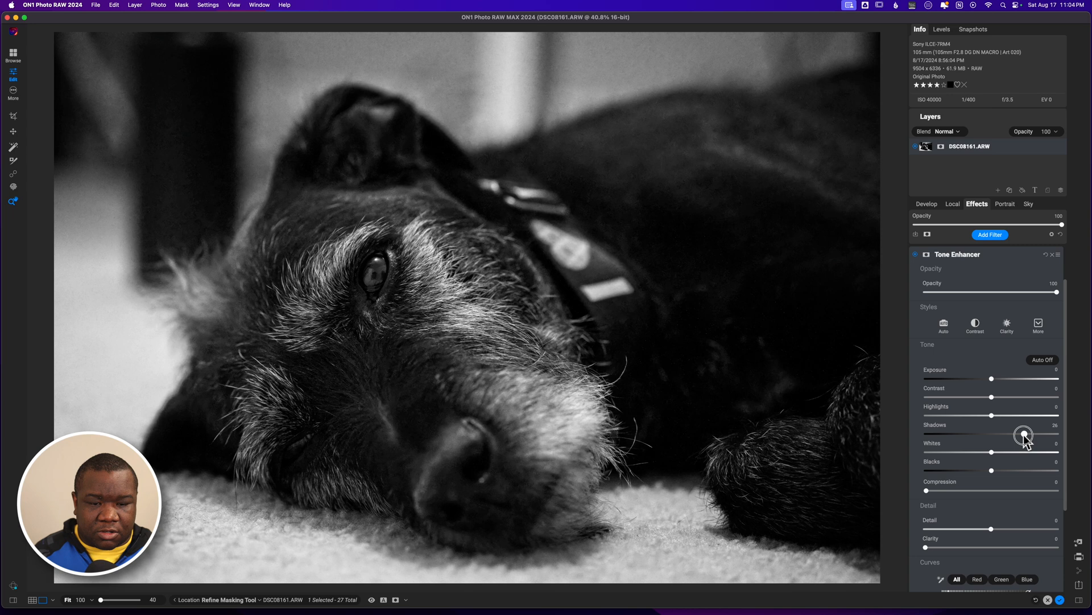
drag(1025, 435, 1021, 434)
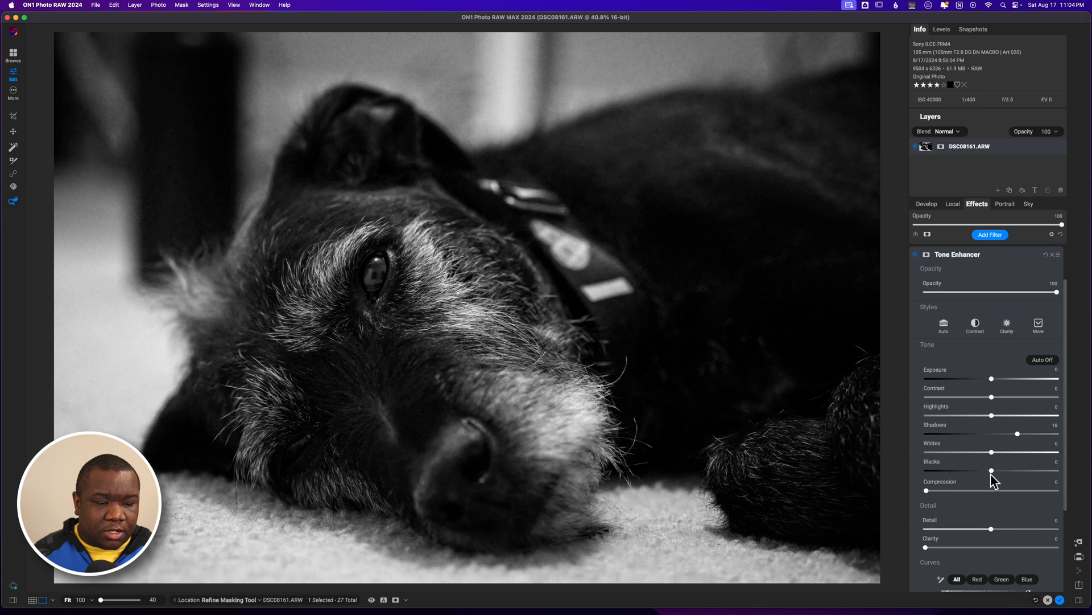
drag(991, 471, 984, 470)
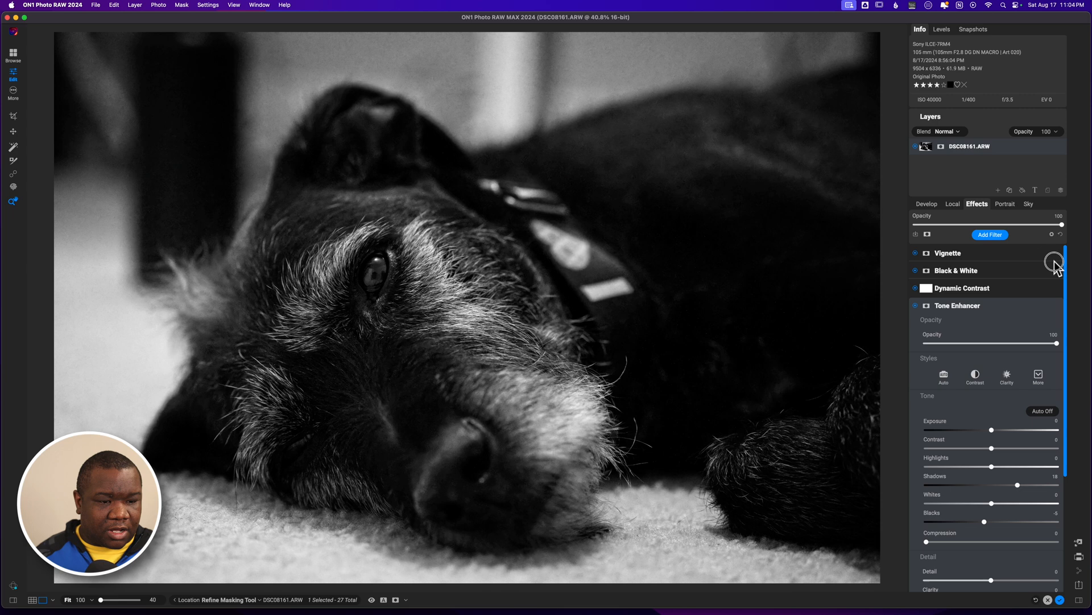
Review the Black & White filter settings, then re-expand Tone Enhancer
click(956, 270)
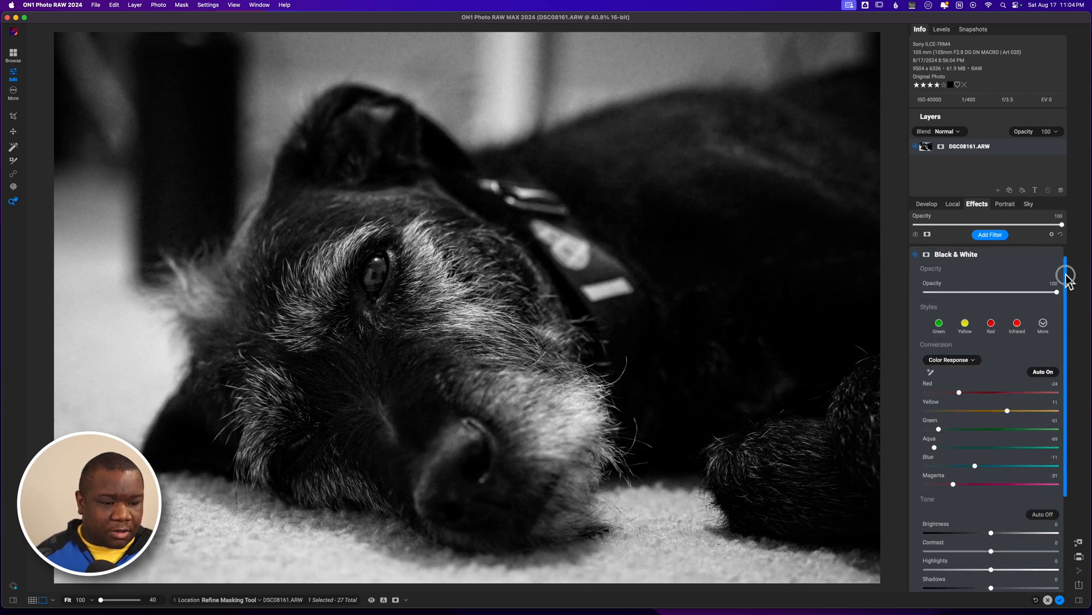
scroll(down, 3)
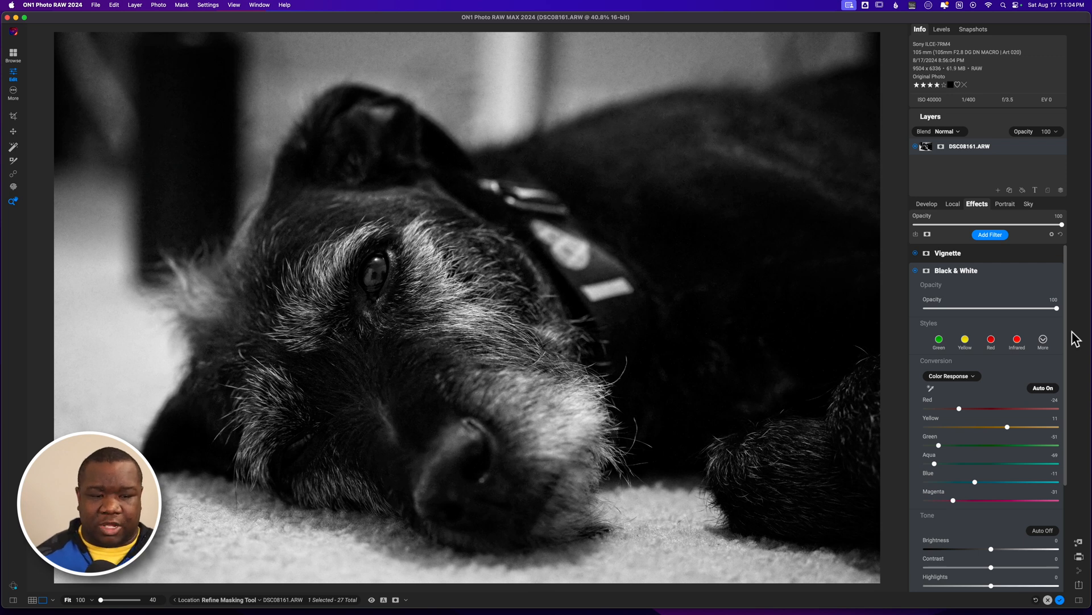
mouse_move(1000, 274)
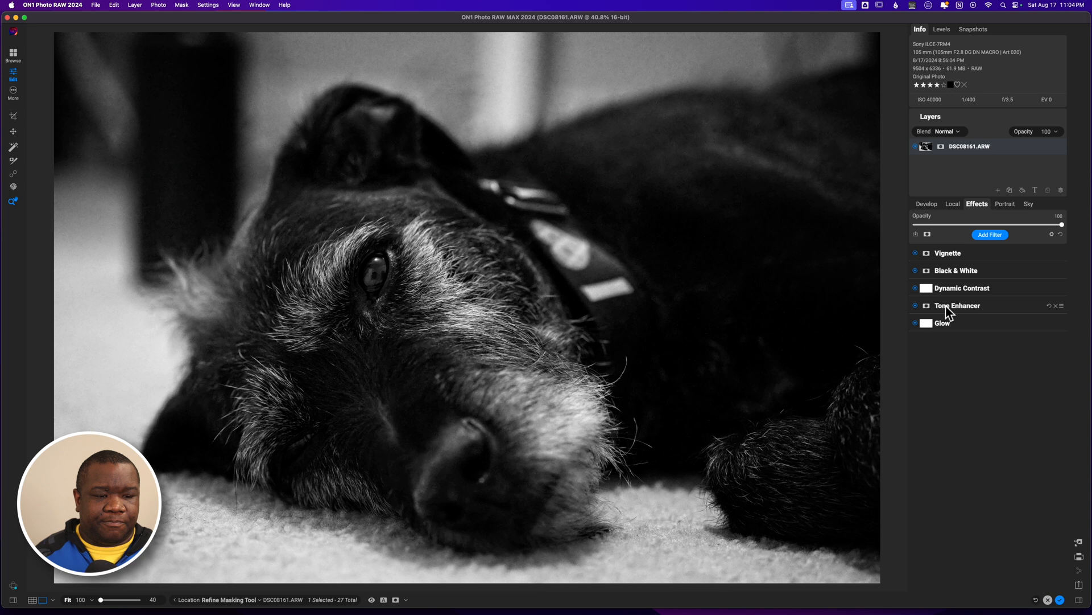
click(958, 305)
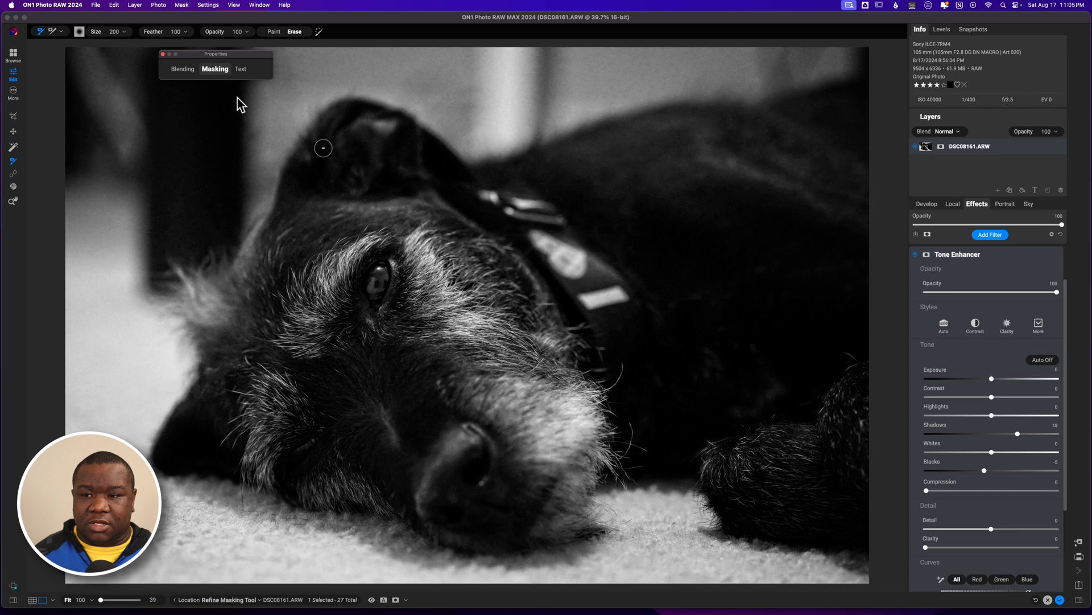
Raise the Tone Enhancer exposure to 0.7 and show the local adjustments panel
click(215, 69)
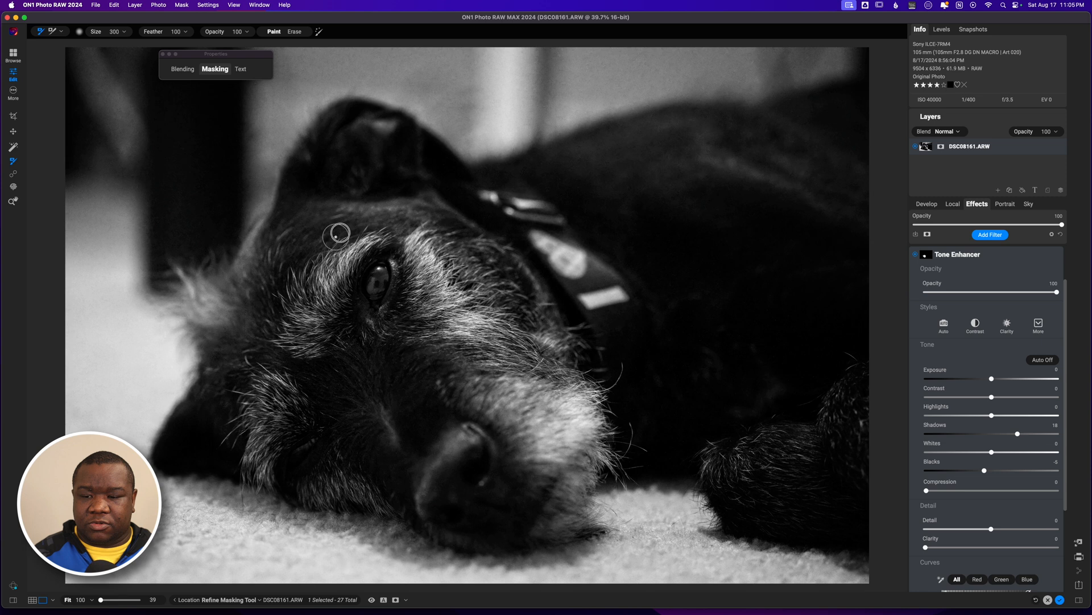
mouse_move(498, 291)
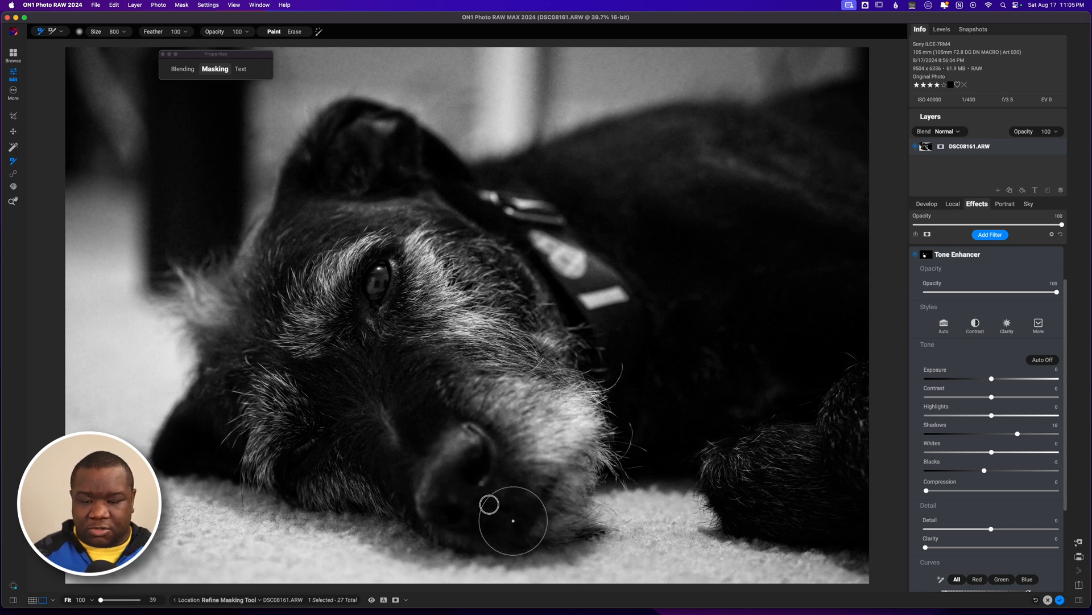
mouse_move(806, 537)
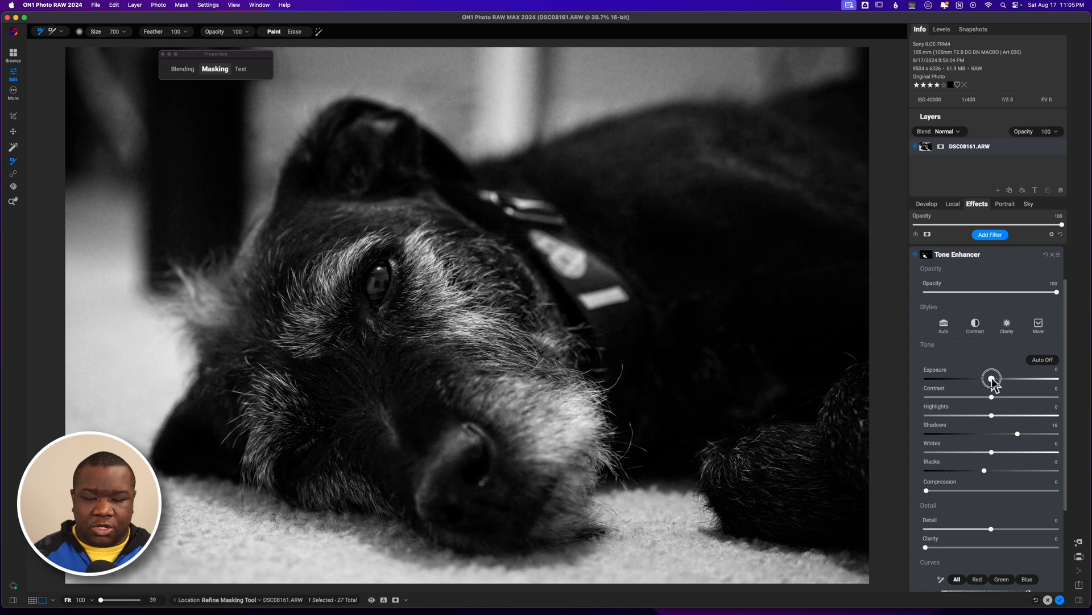
drag(991, 377, 1000, 378)
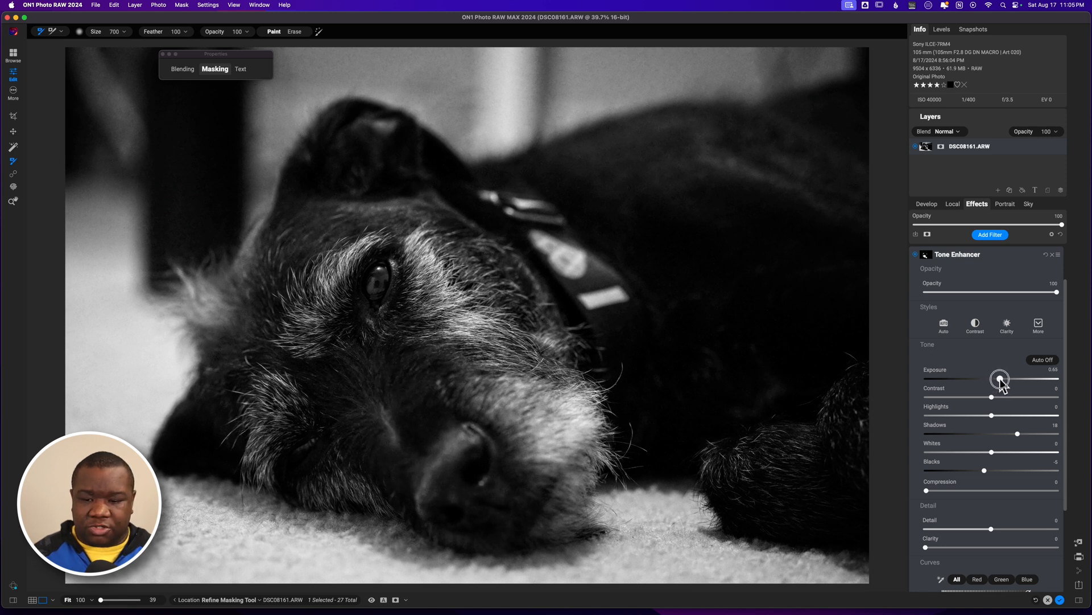
drag(1000, 378, 1002, 378)
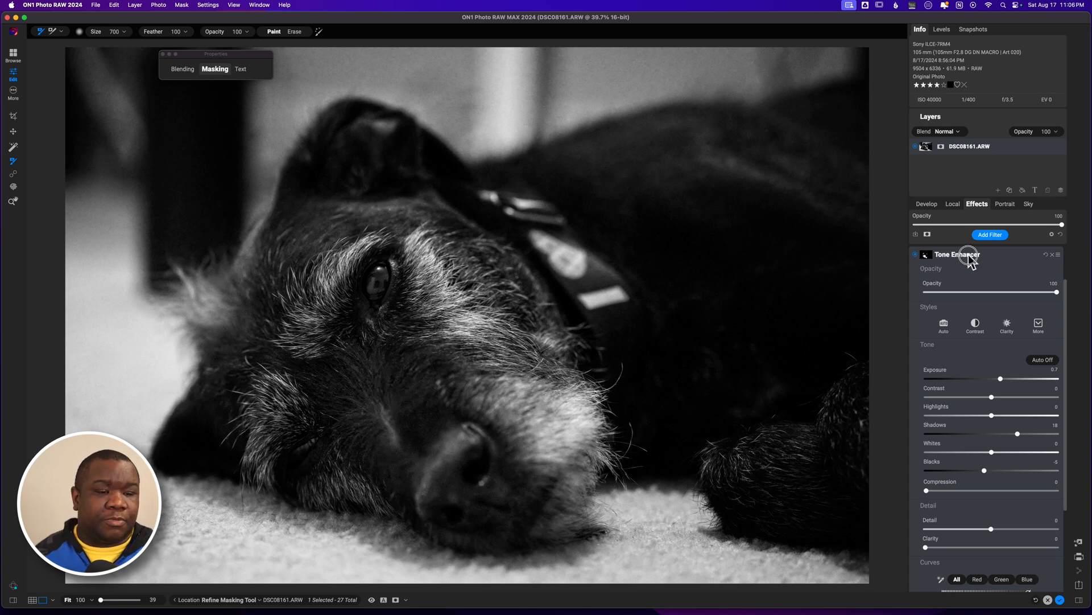
click(952, 204)
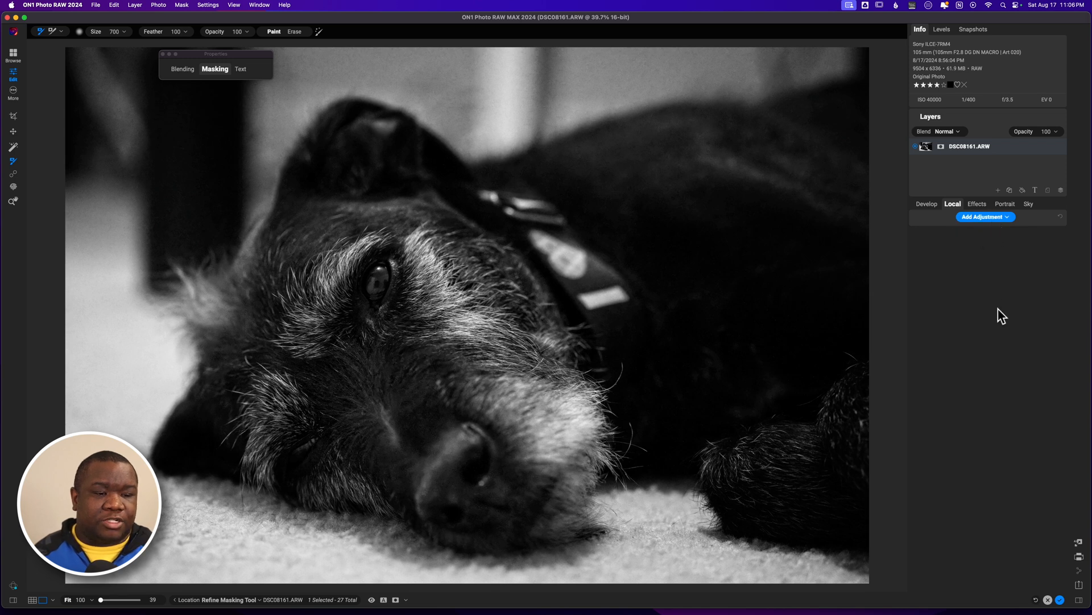
Add the FWP - Animal Eye Brush Bird Eye Bright adjustment, paint the eye, opacity 80
click(985, 217)
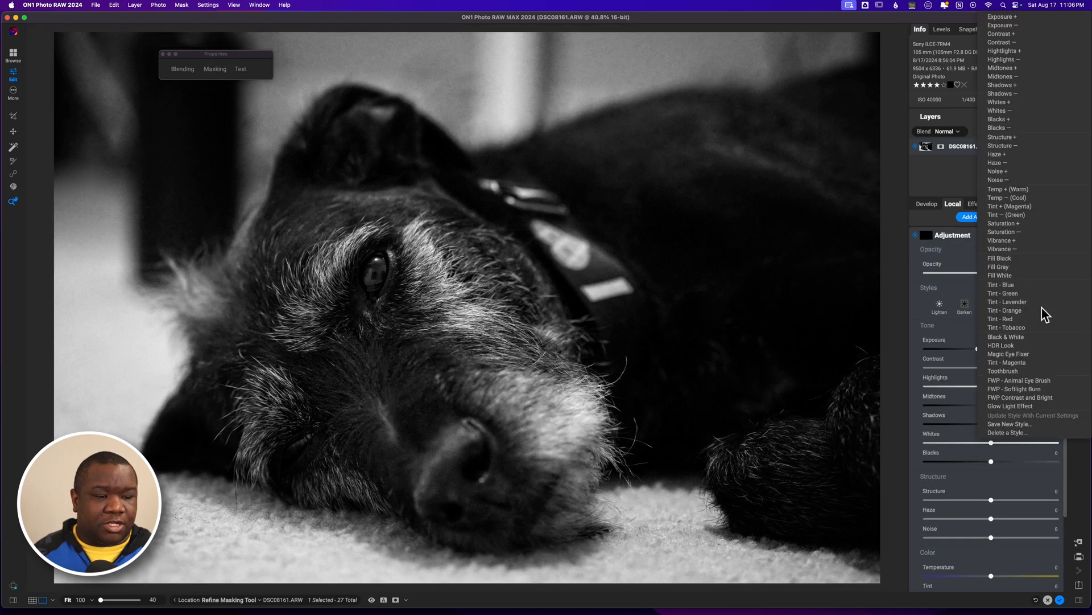
click(1001, 345)
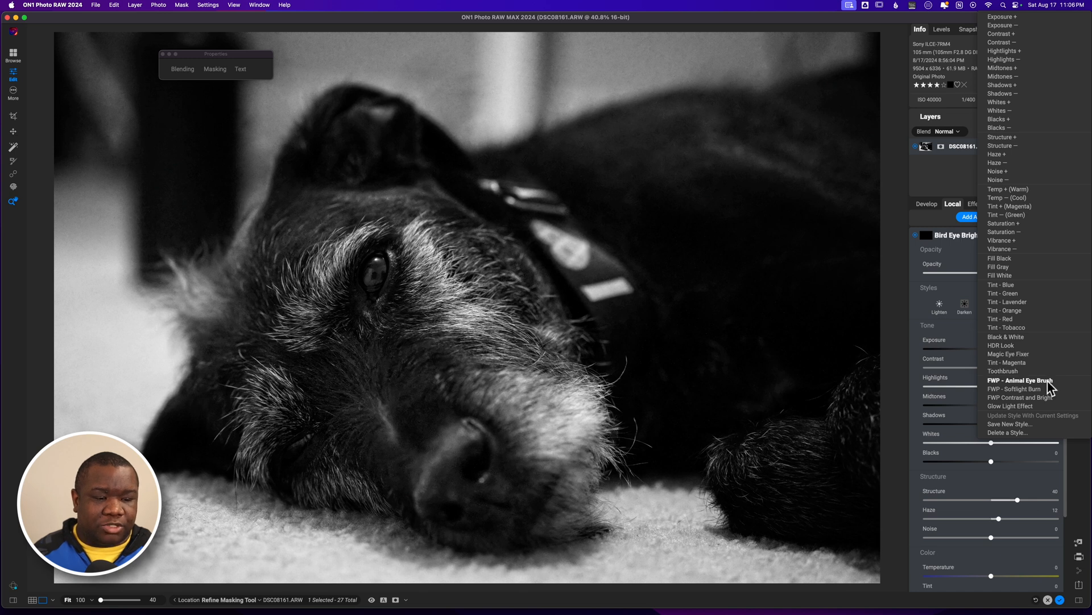
click(1013, 379)
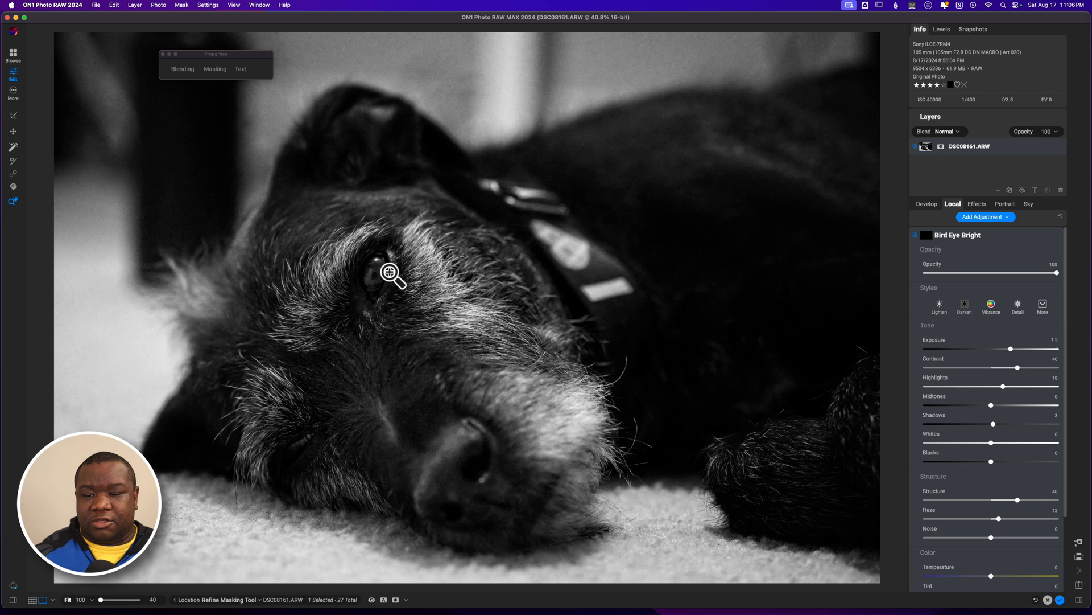
mouse_move(376, 275)
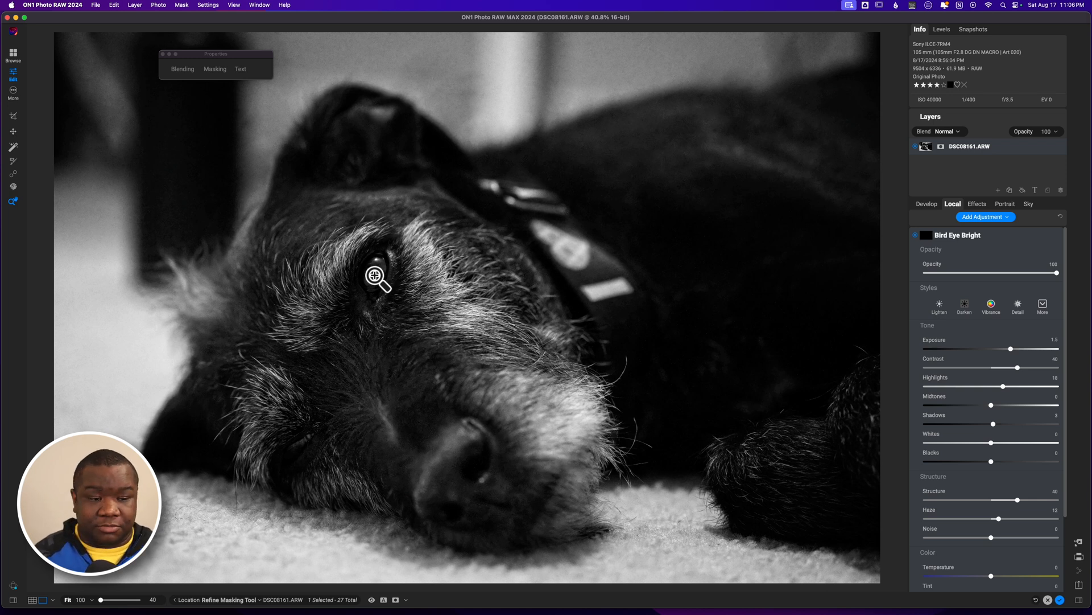
mouse_move(661, 299)
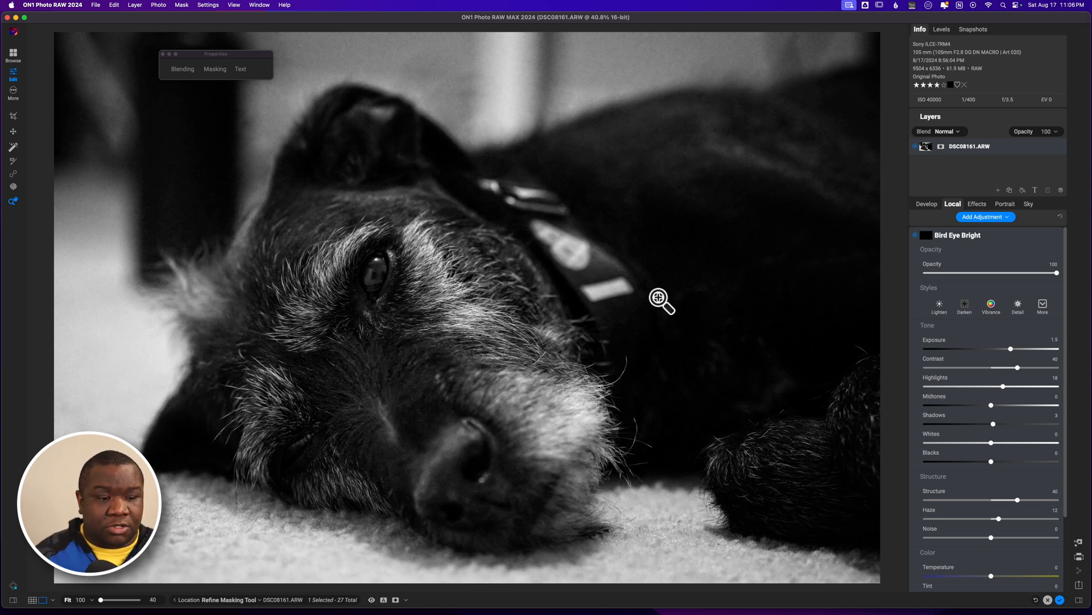
mouse_move(338, 240)
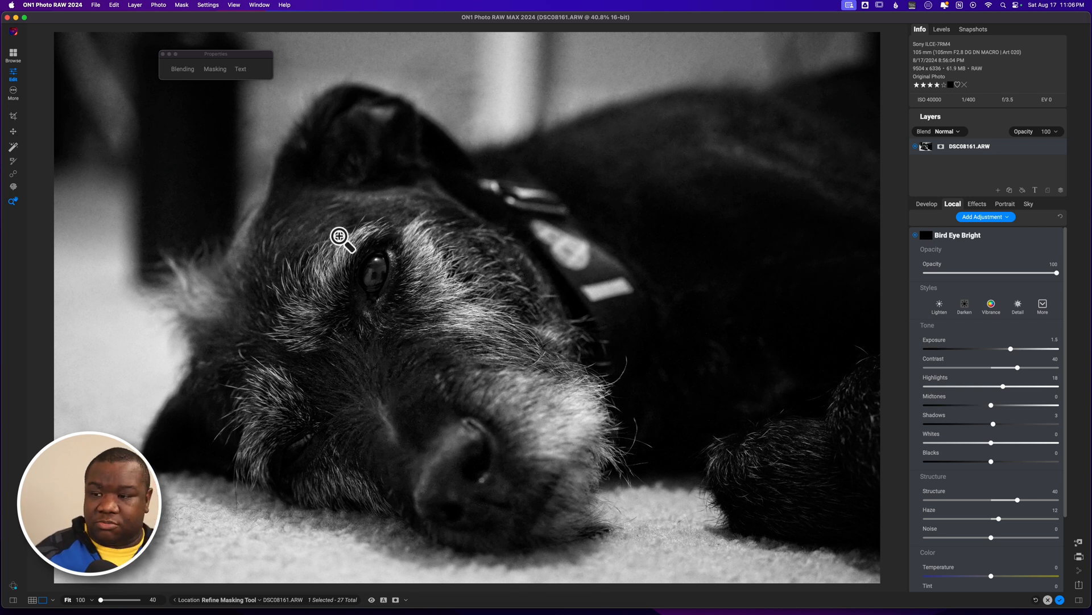
mouse_move(578, 259)
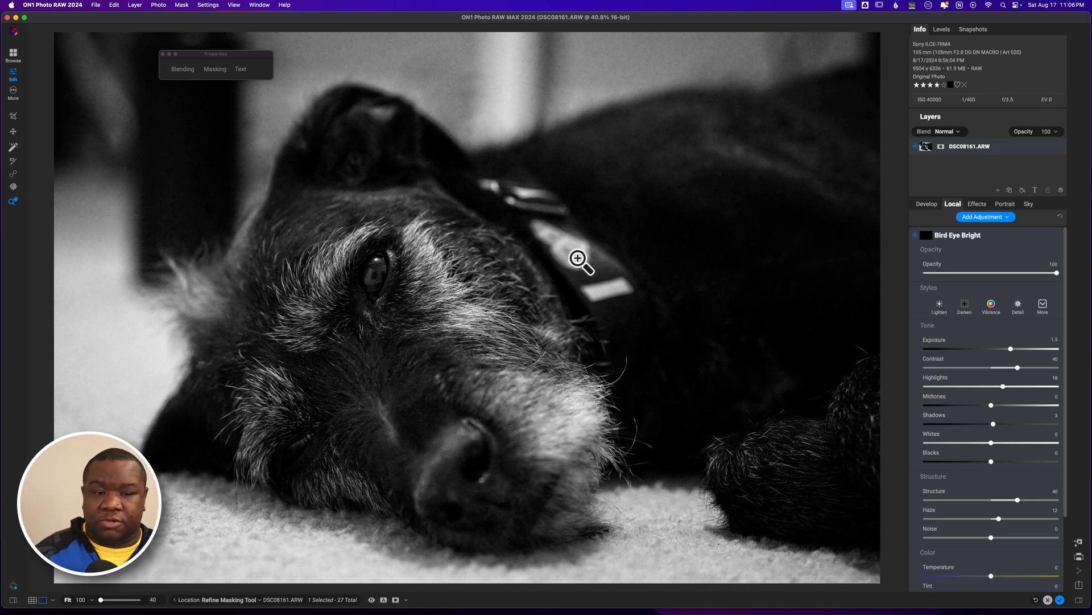
click(215, 69)
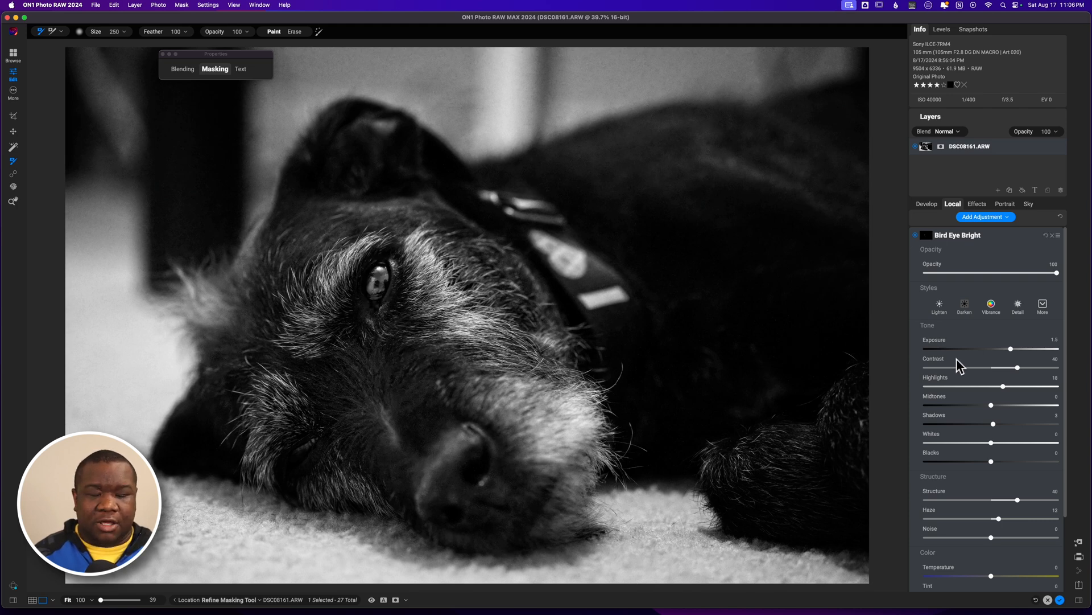
mouse_move(962, 366)
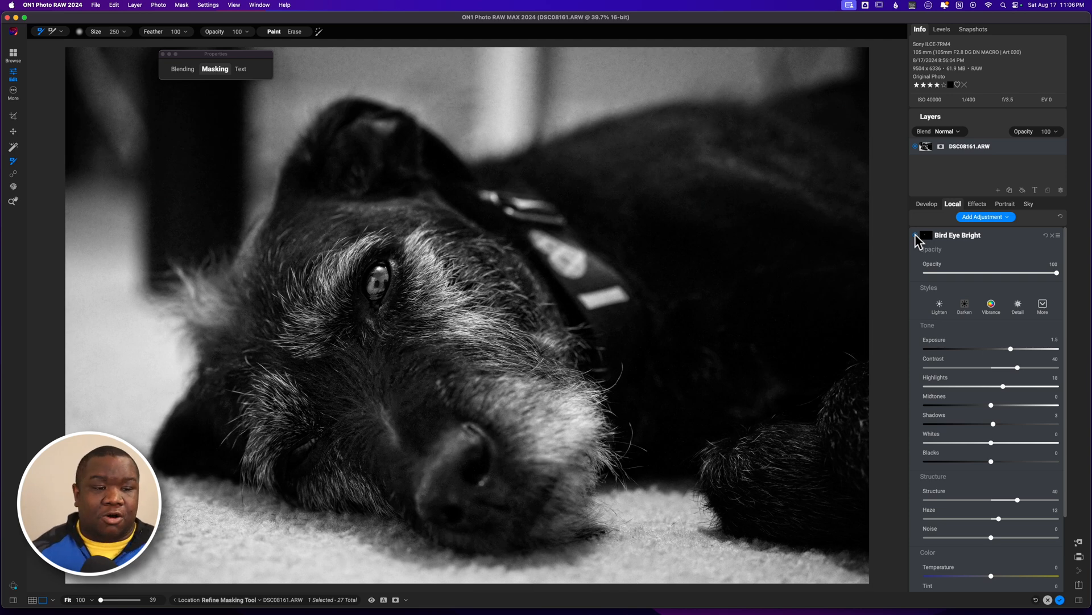
drag(1054, 272, 1045, 272)
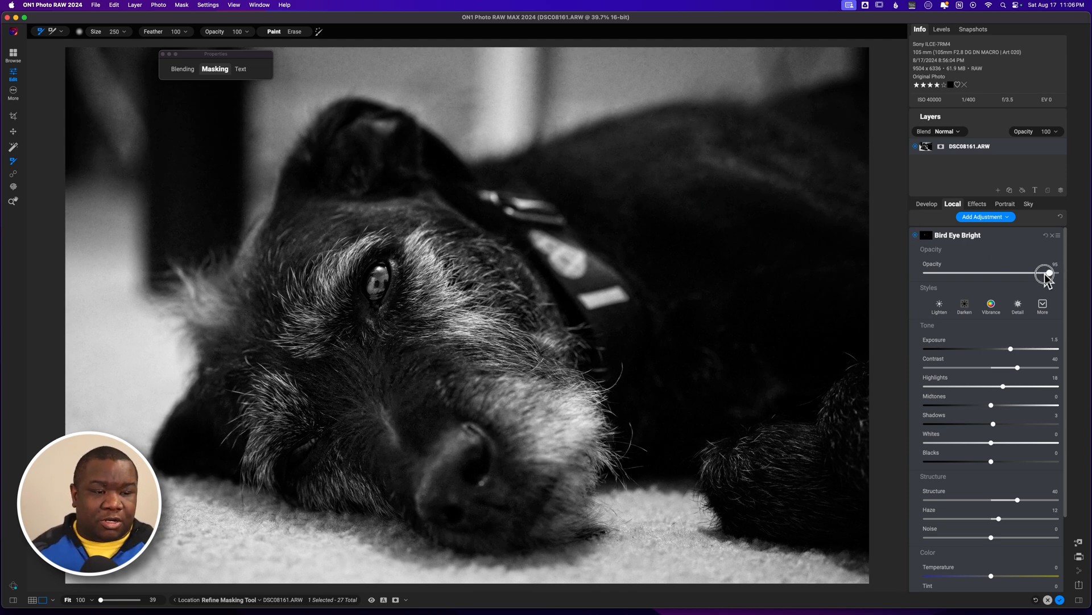
drag(1045, 273, 1030, 272)
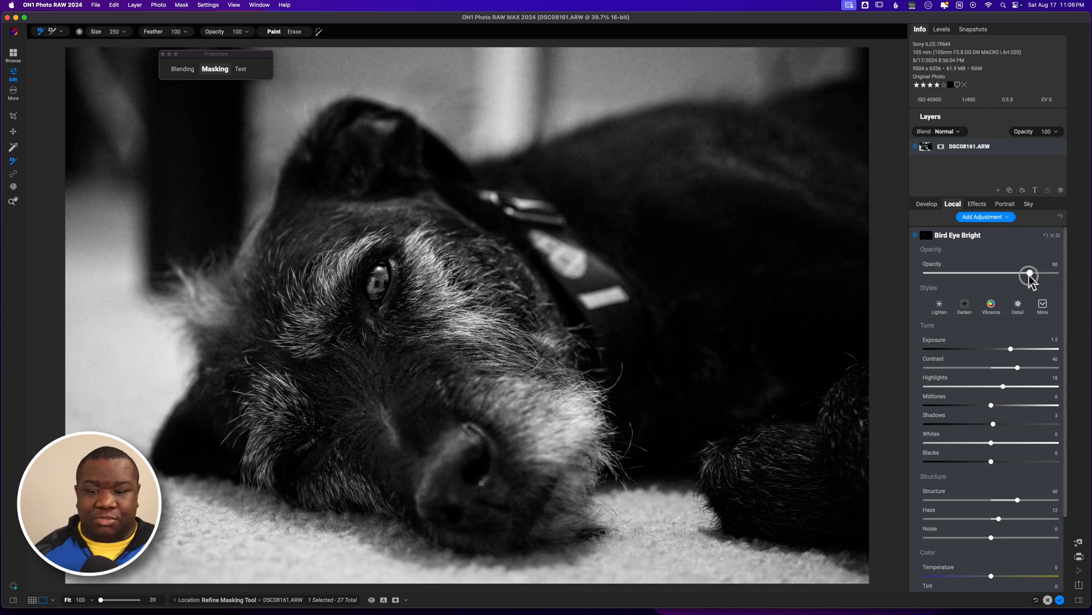
mouse_move(1030, 273)
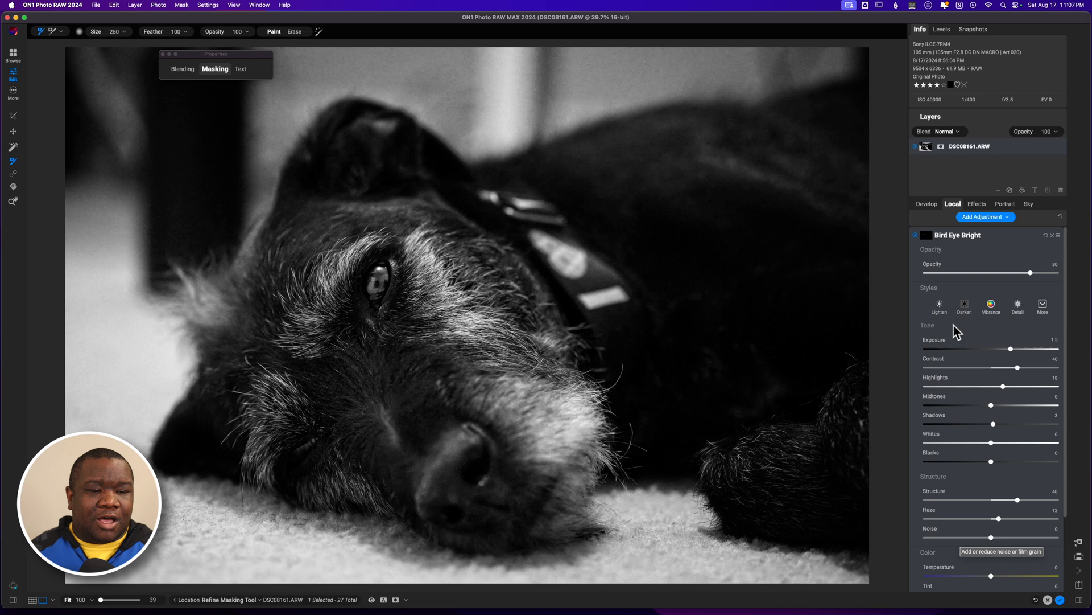
mouse_move(981, 246)
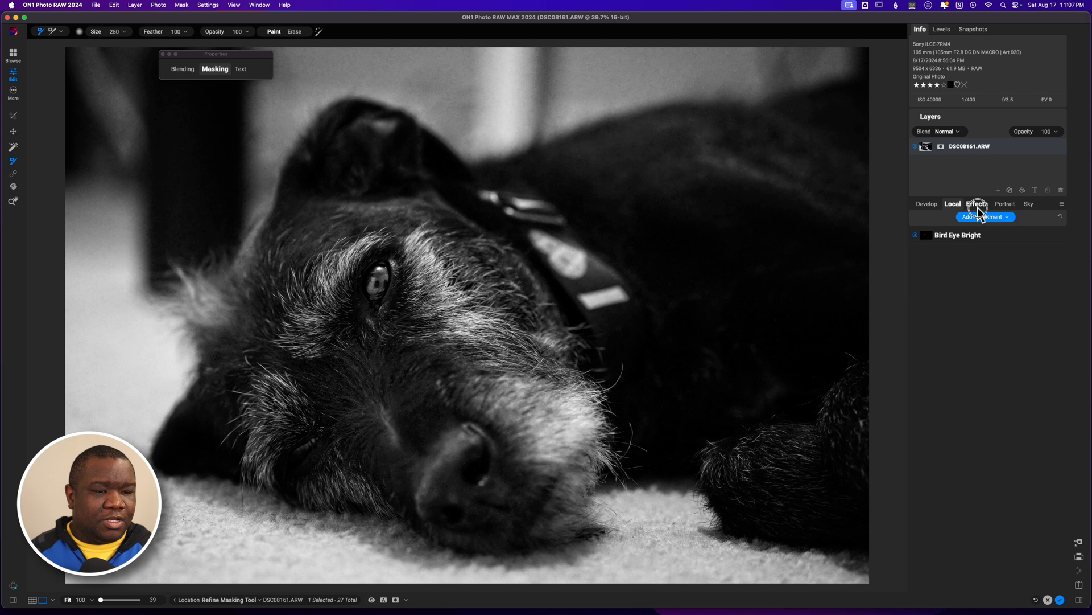
Add a Grunge filter with brightness 17 and amount 75
click(977, 204)
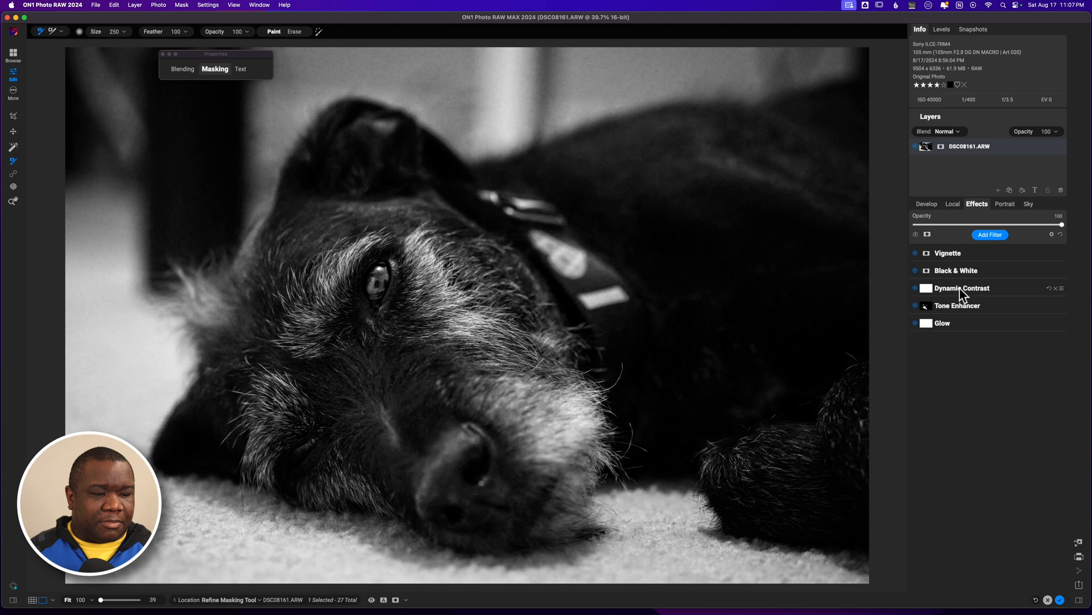
click(962, 288)
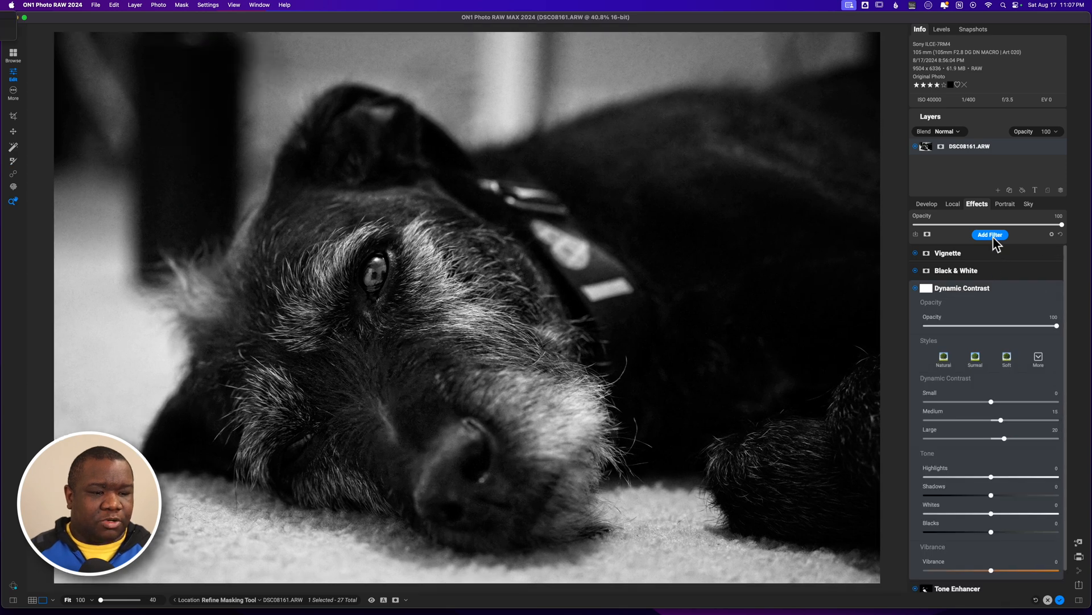
click(990, 234)
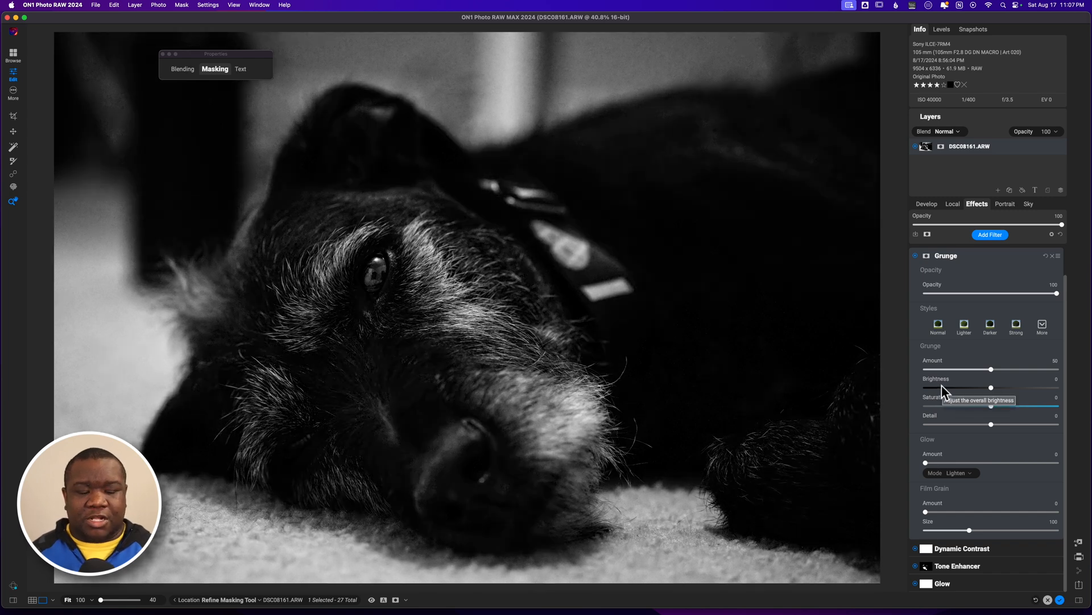
mouse_move(981, 392)
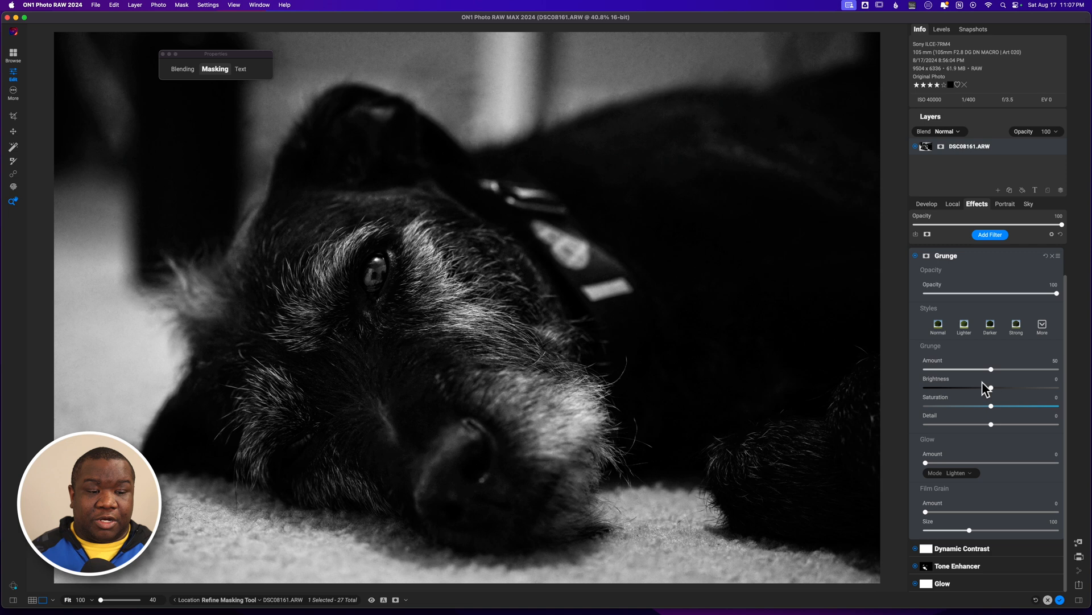
mouse_move(521, 277)
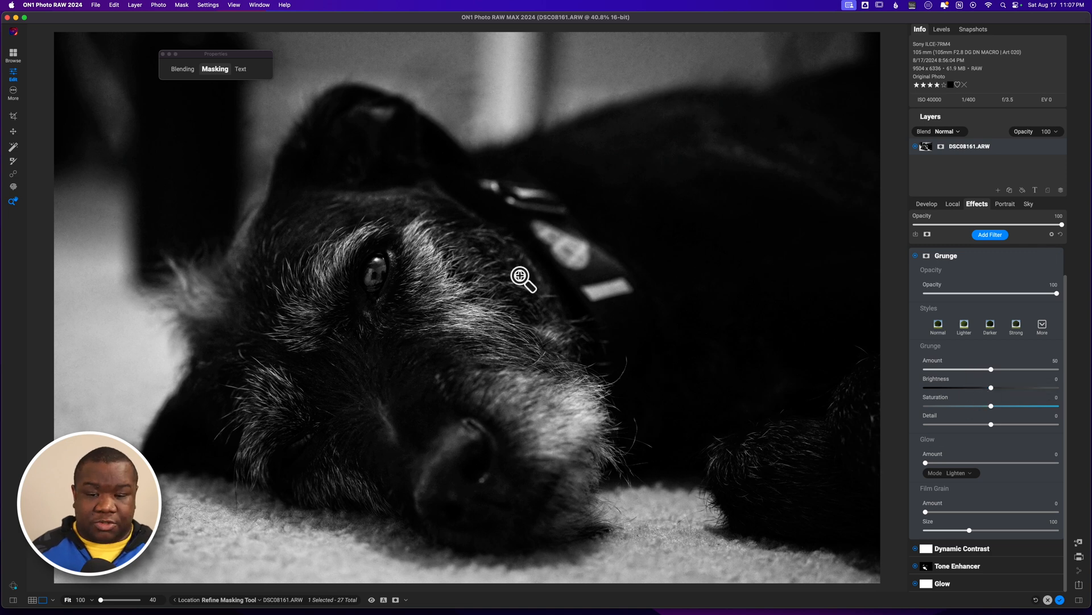
mouse_move(428, 407)
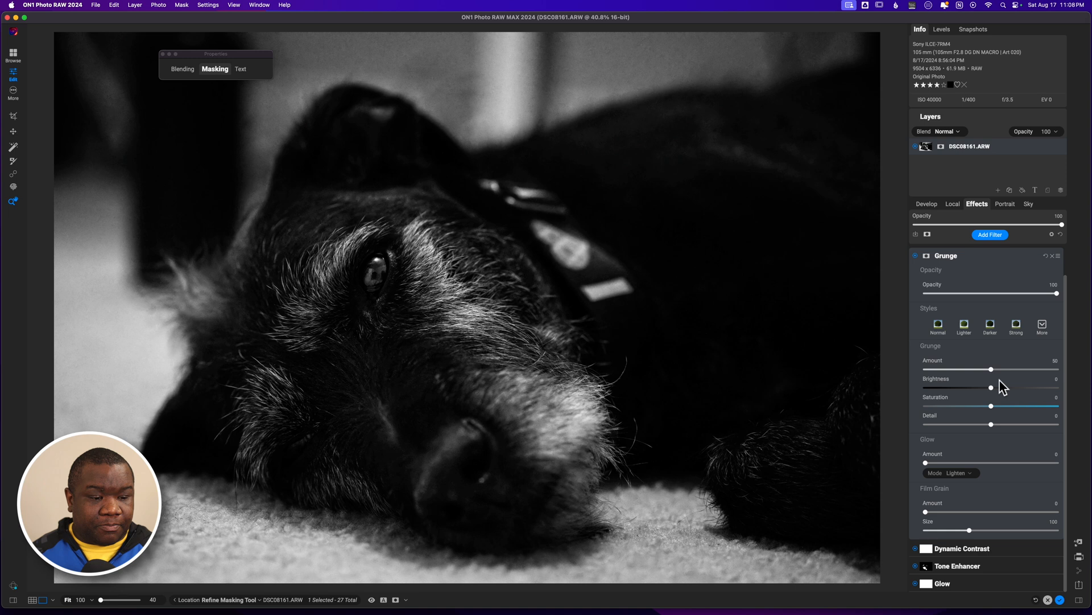
drag(991, 388, 996, 388)
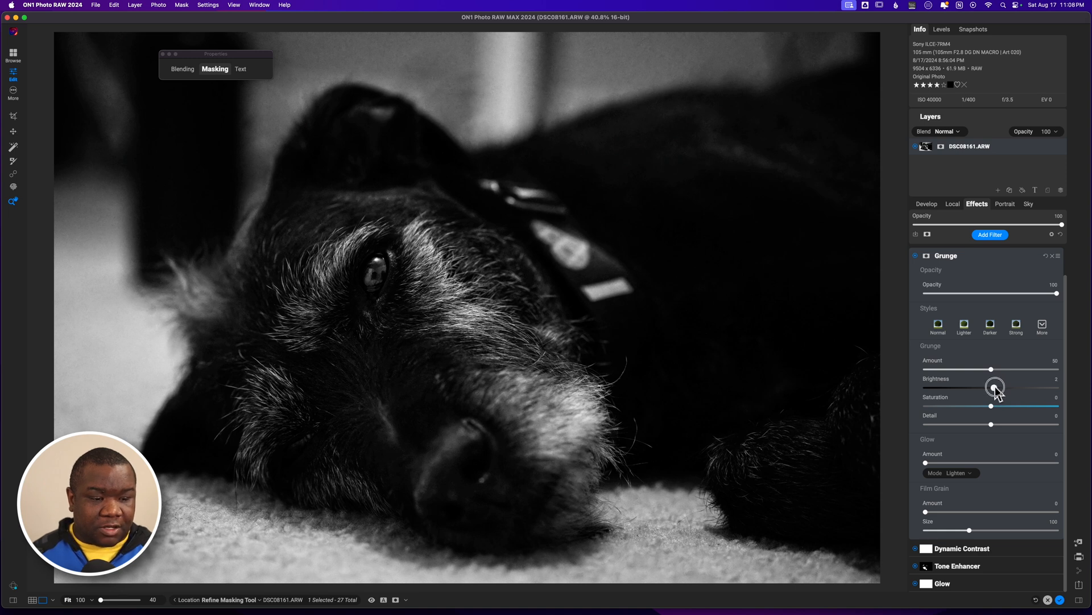
drag(995, 387, 1015, 387)
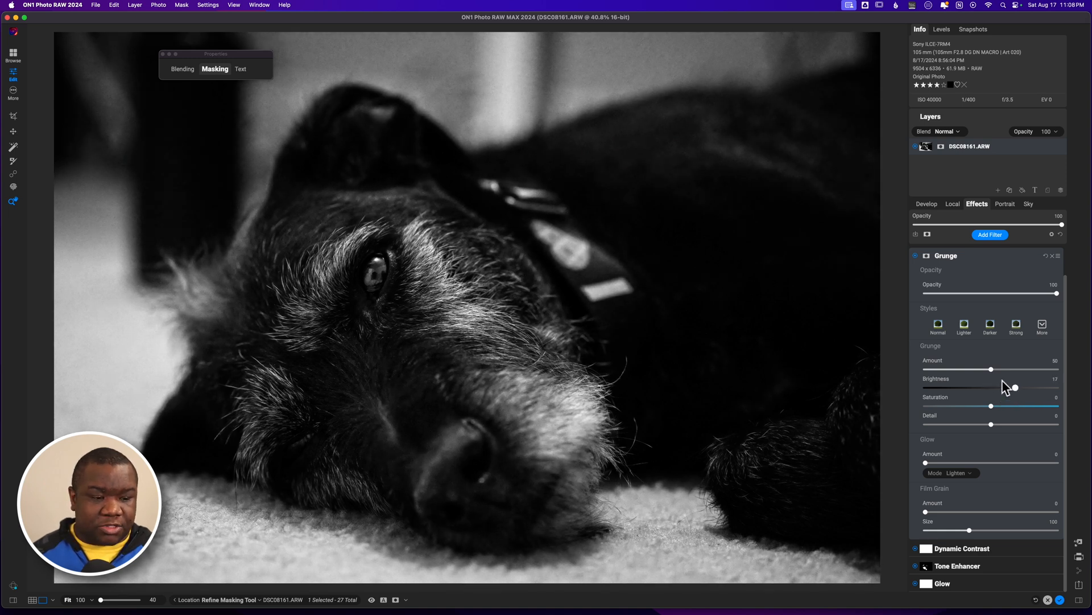
drag(991, 368, 1015, 369)
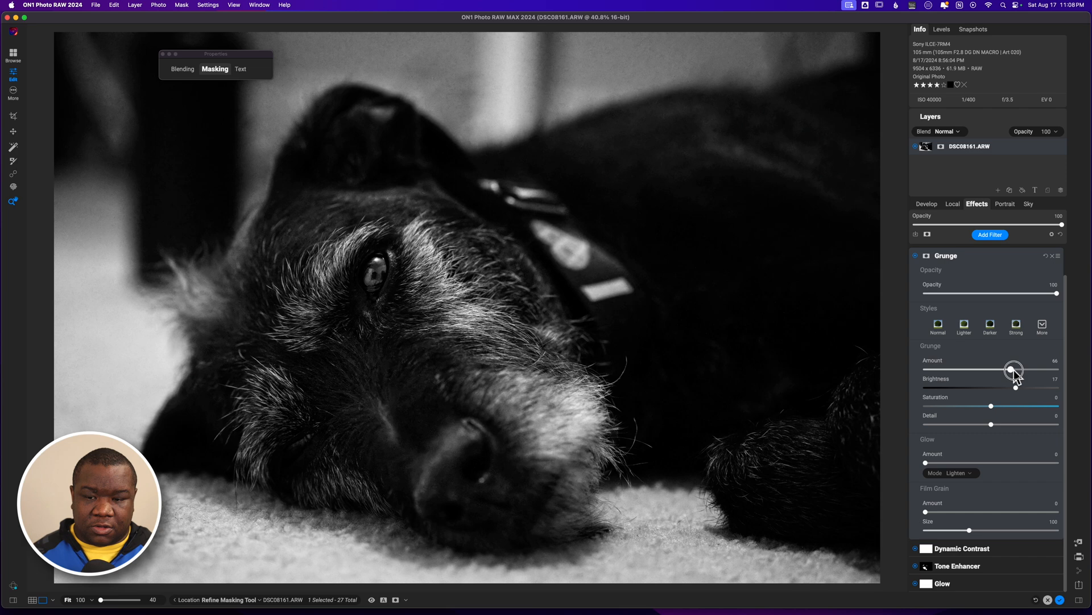
drag(1013, 369, 1024, 370)
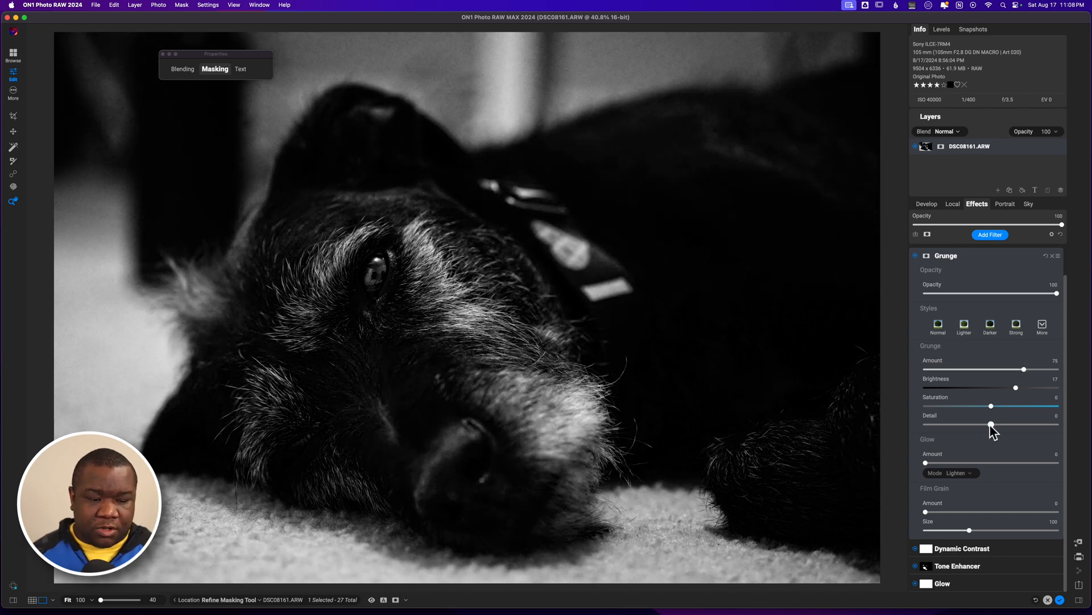
Adjust the Grunge detail, settling it at 47
drag(991, 423, 1024, 423)
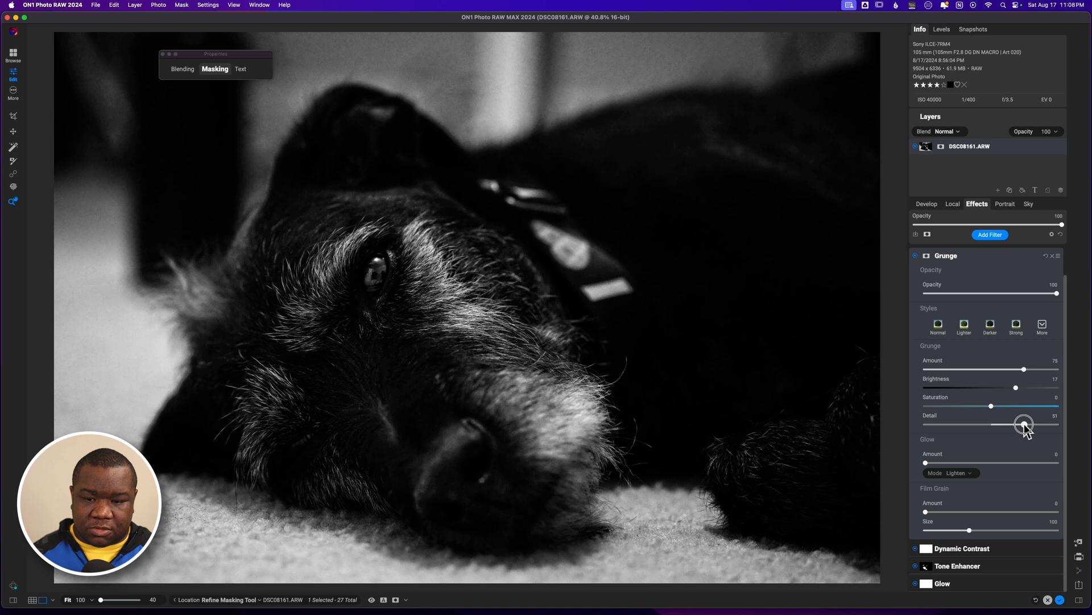
drag(1022, 423, 1024, 423)
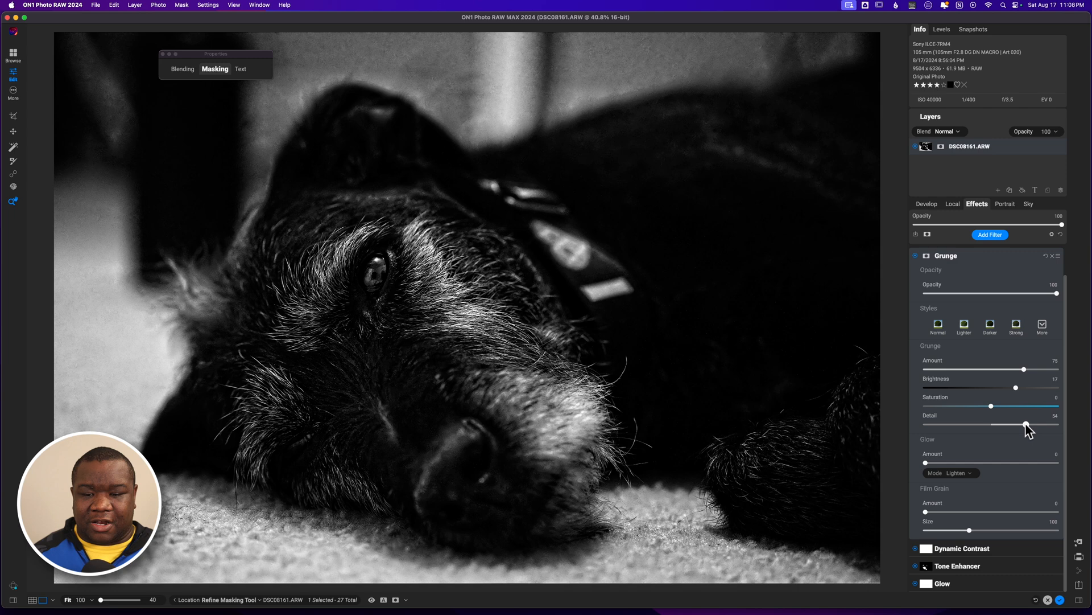
drag(1027, 425, 1023, 425)
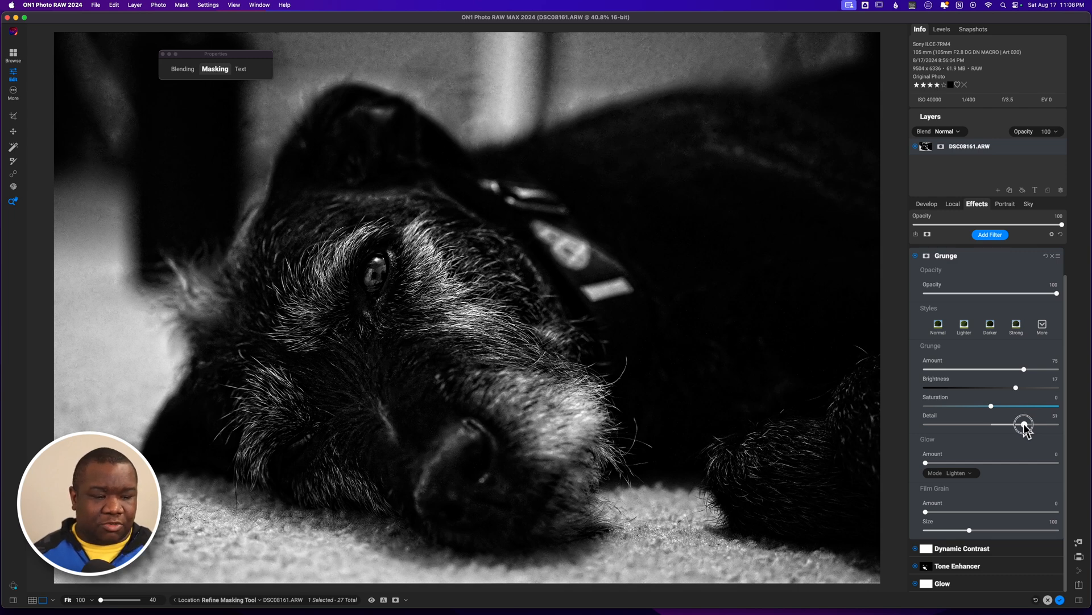
drag(1024, 424, 1022, 424)
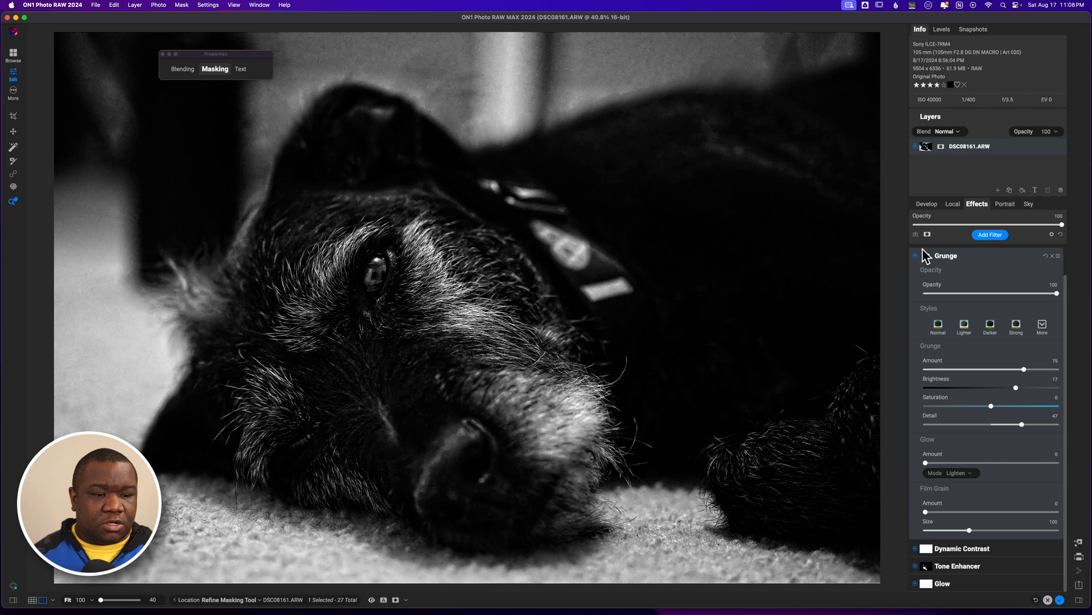
click(1059, 255)
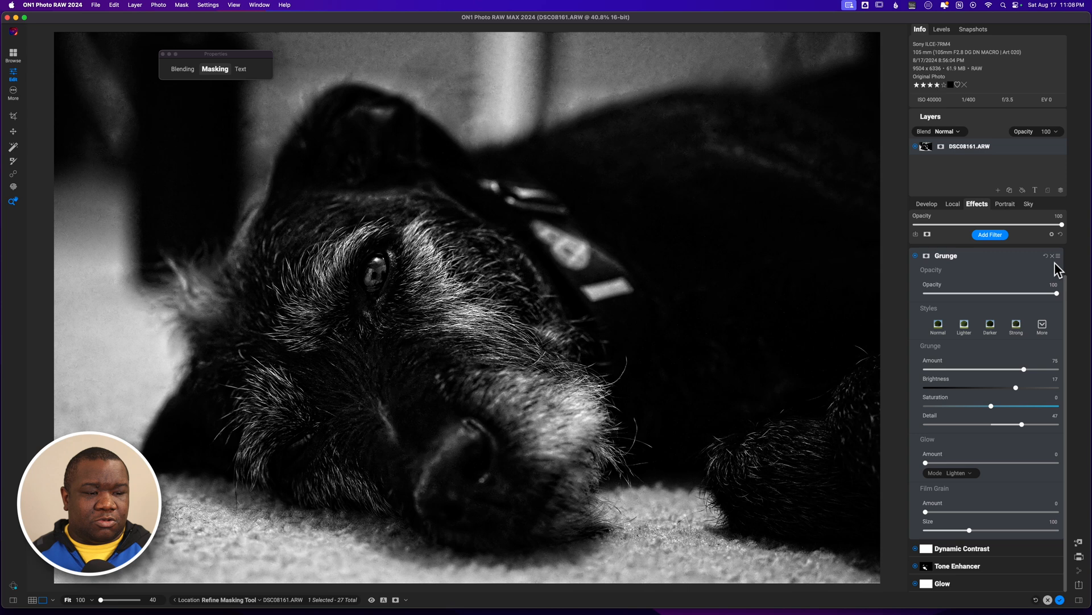
Show the Grunge filter's Blending settings and preview blend modes such as Overlay
click(1058, 255)
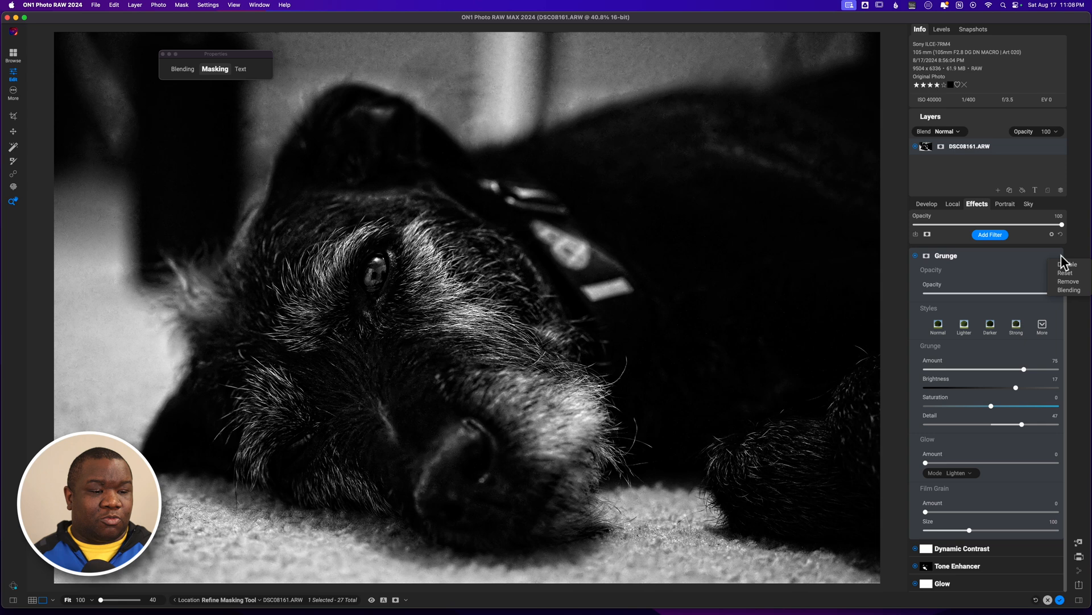
mouse_move(1069, 289)
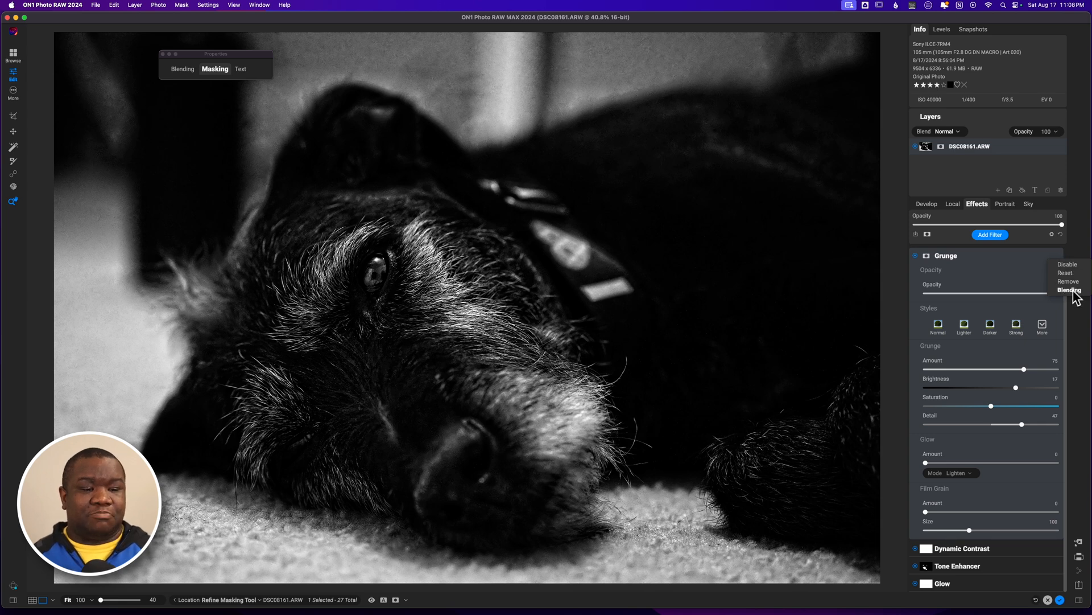
click(1070, 289)
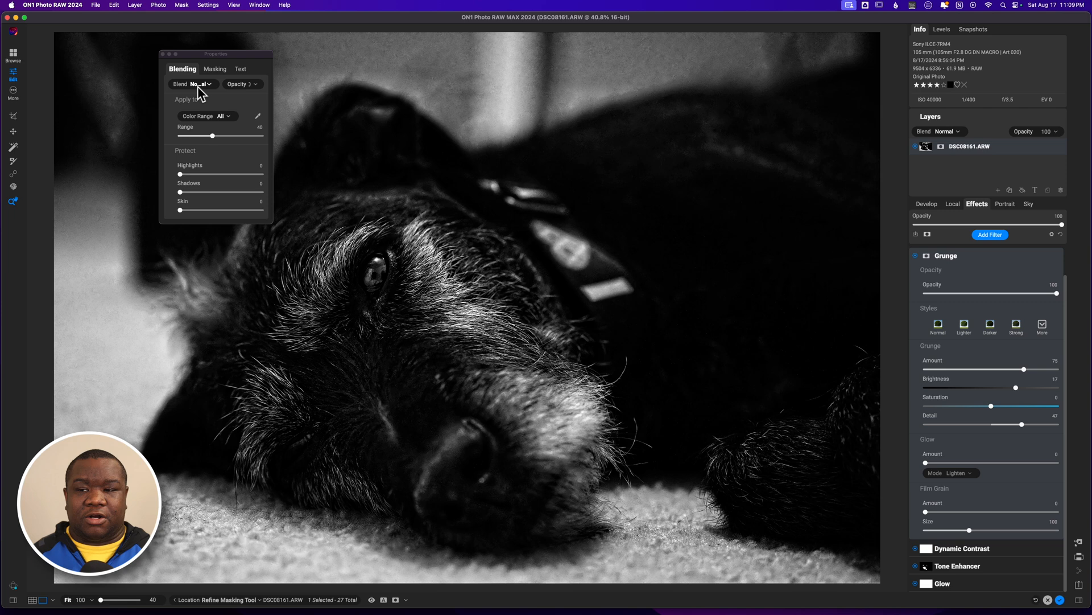
click(193, 84)
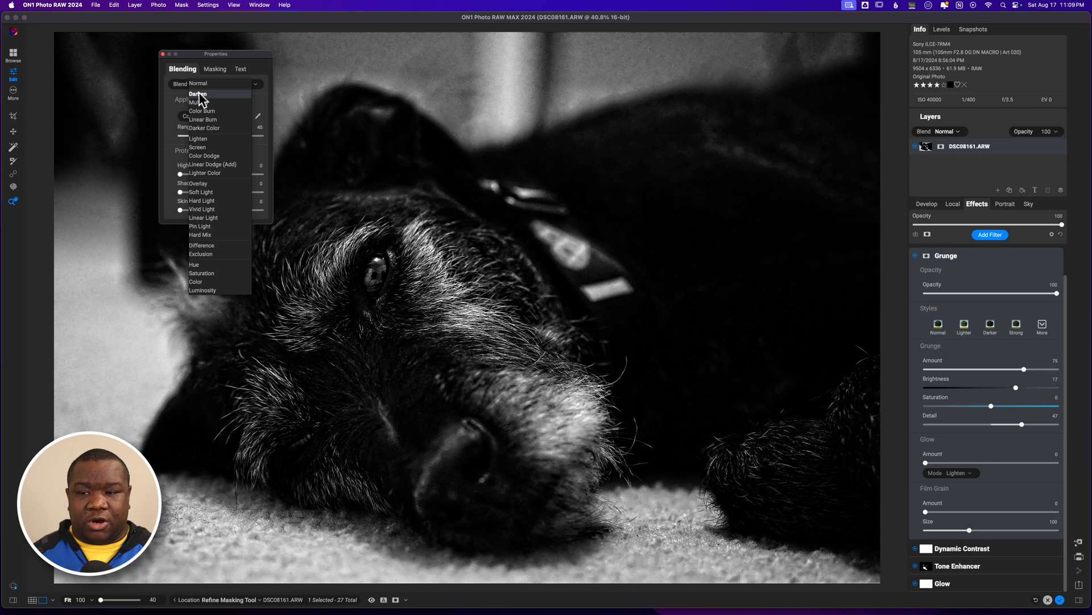
mouse_move(202, 103)
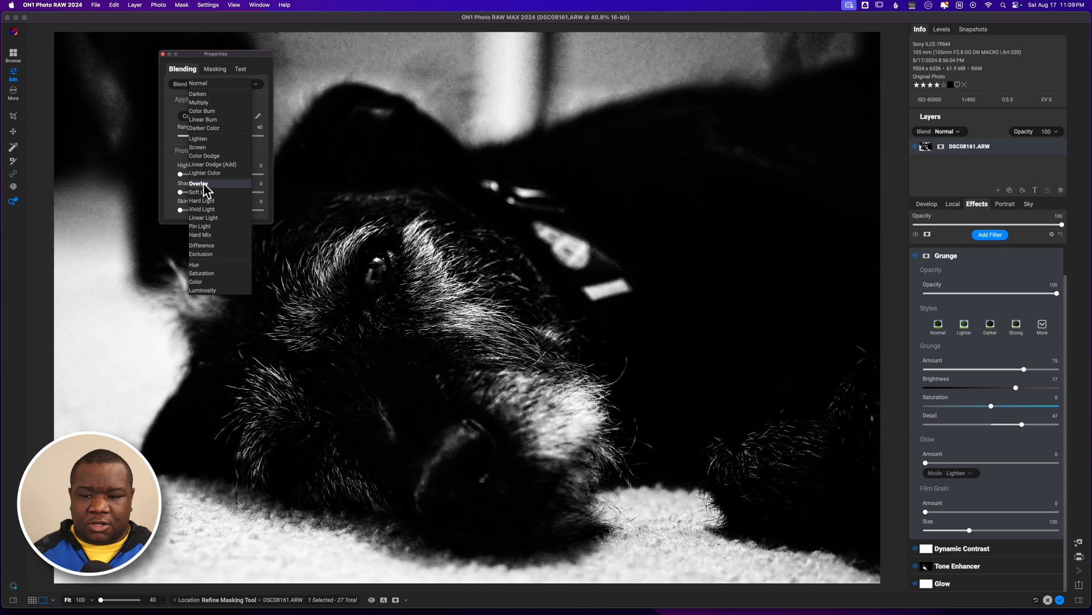
mouse_move(211, 291)
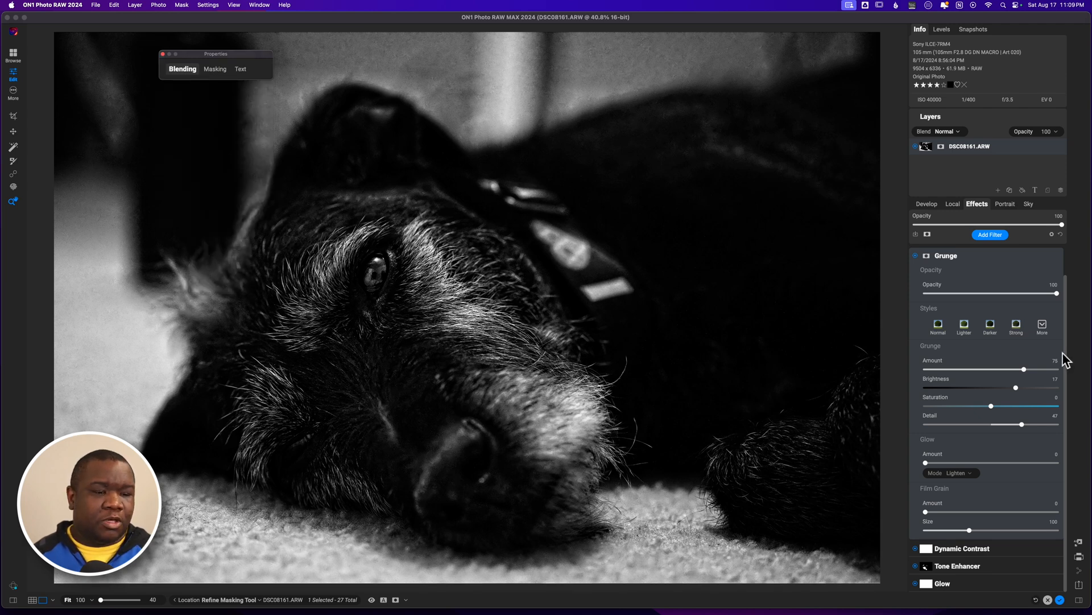
mouse_move(928, 261)
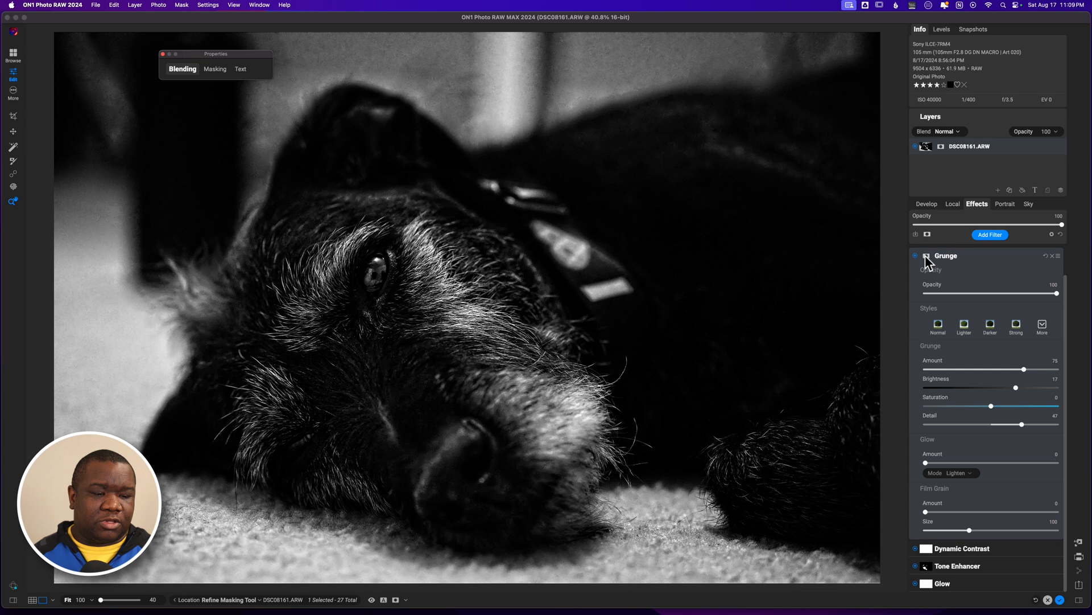
click(214, 68)
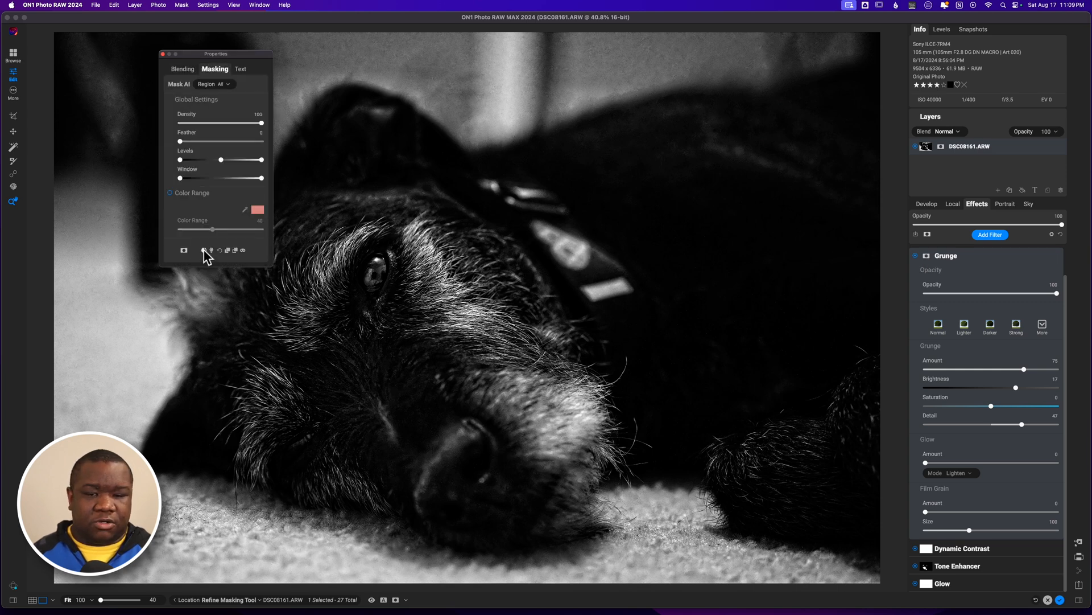
Invert the Grunge mask and paint the texture onto the fur near the eye and forehead
click(204, 251)
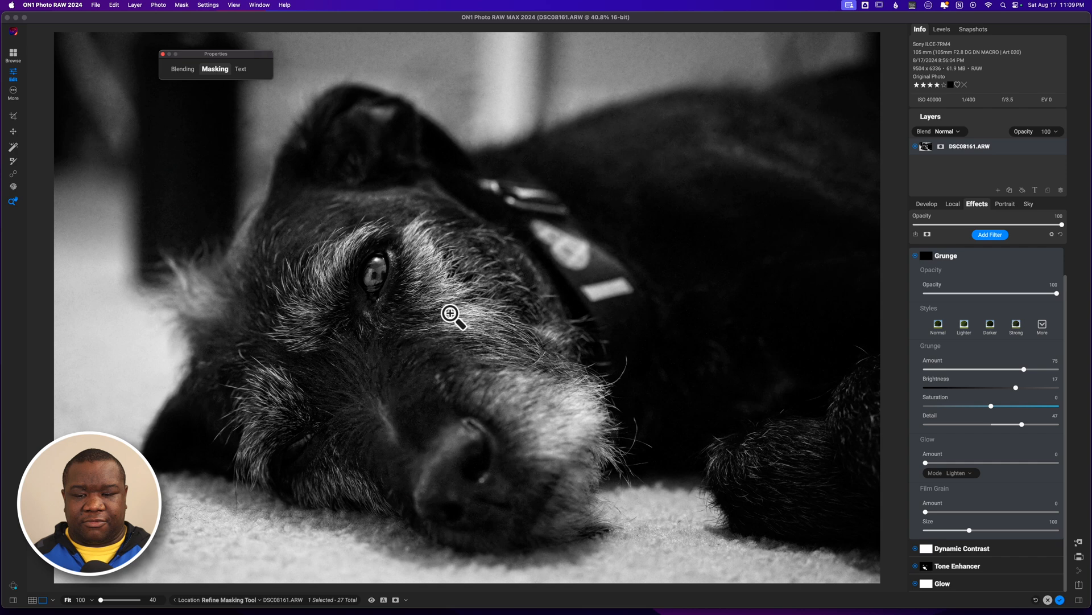
mouse_move(867, 237)
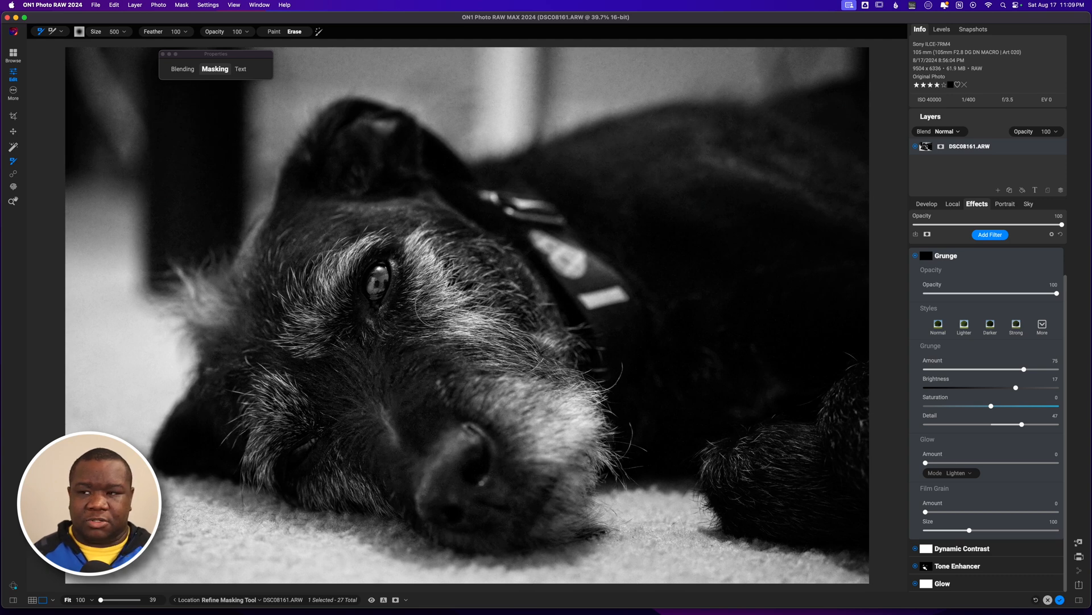
click(273, 32)
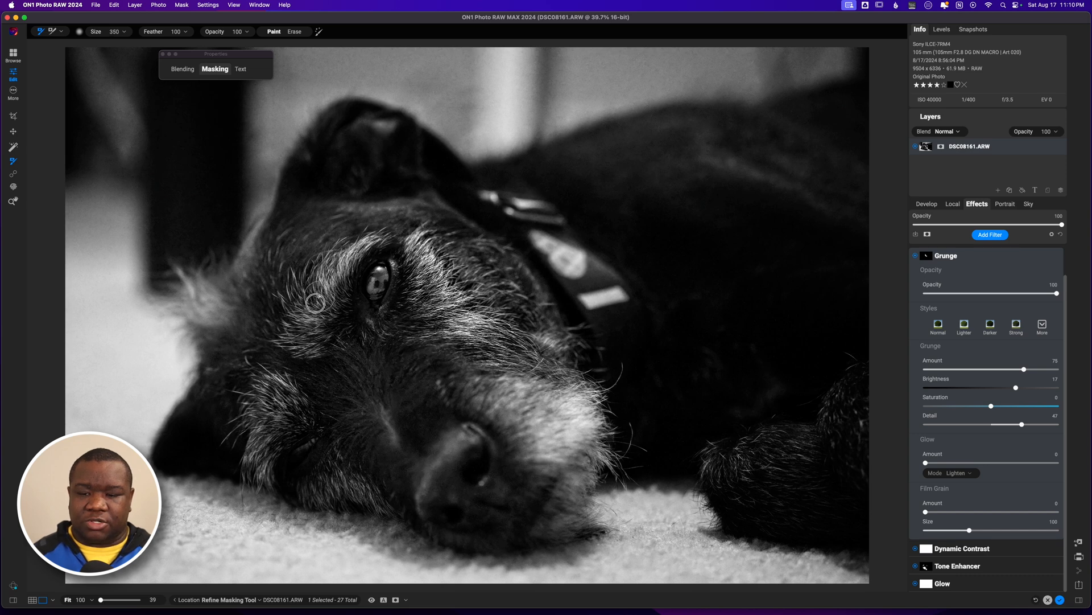
drag(313, 303, 368, 230)
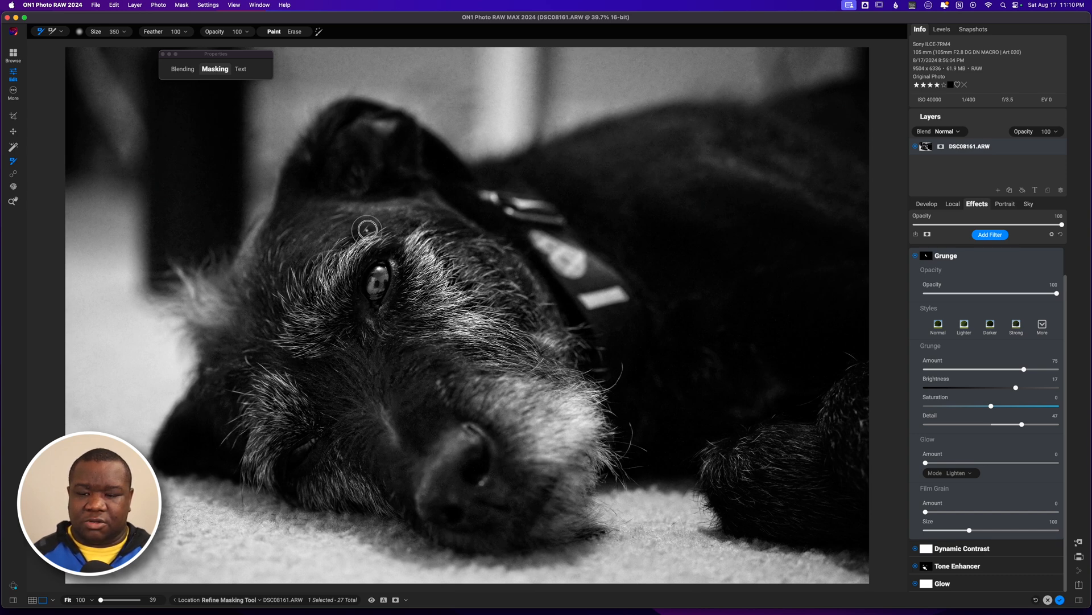
drag(368, 230, 307, 301)
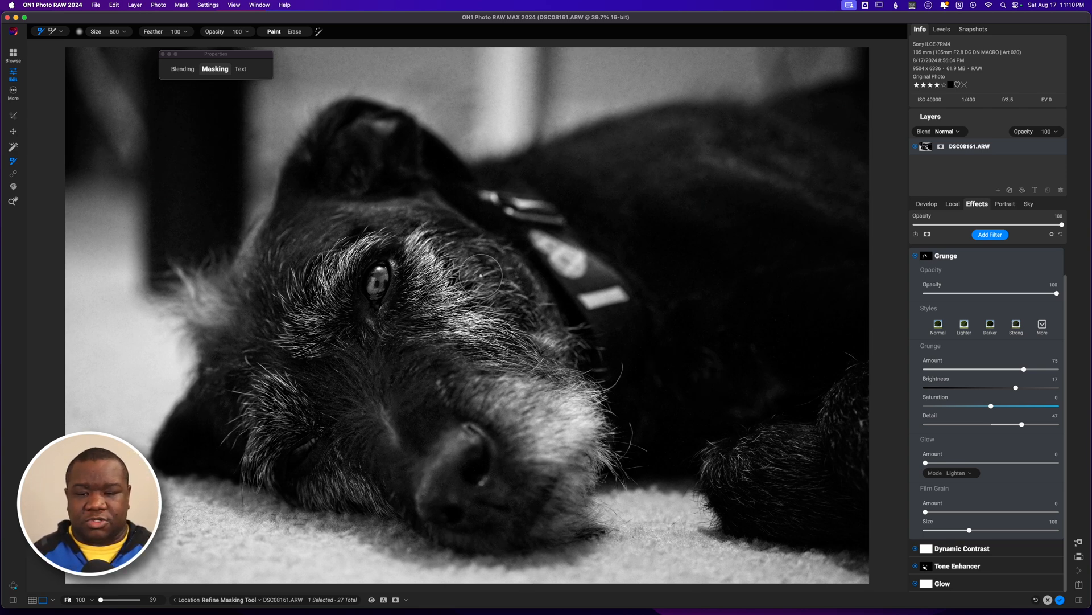
mouse_move(470, 359)
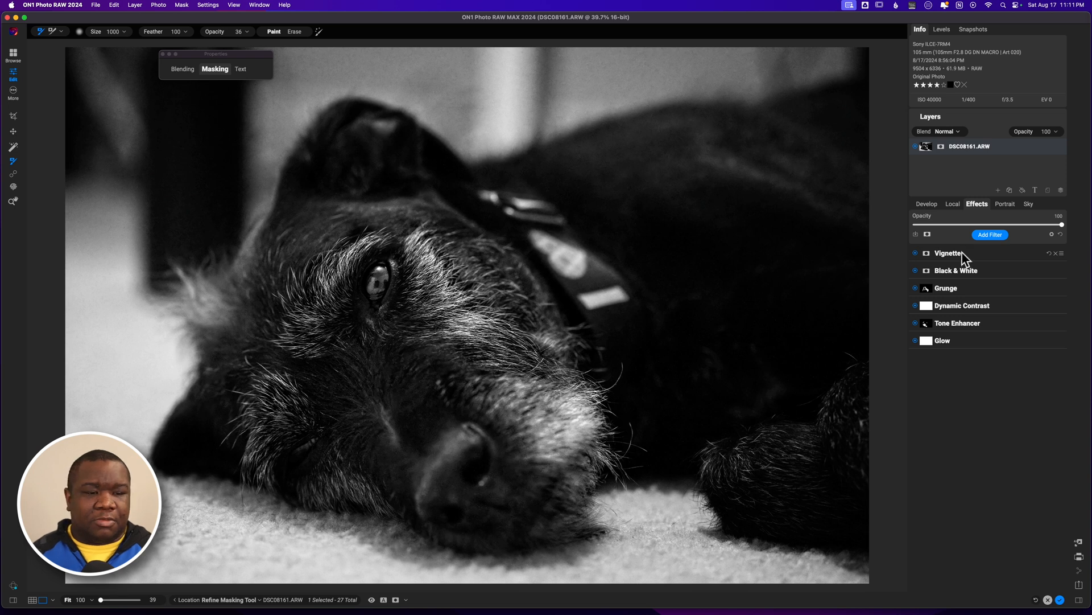
Create a local adjustment with exposure lowered to -1.7
click(953, 203)
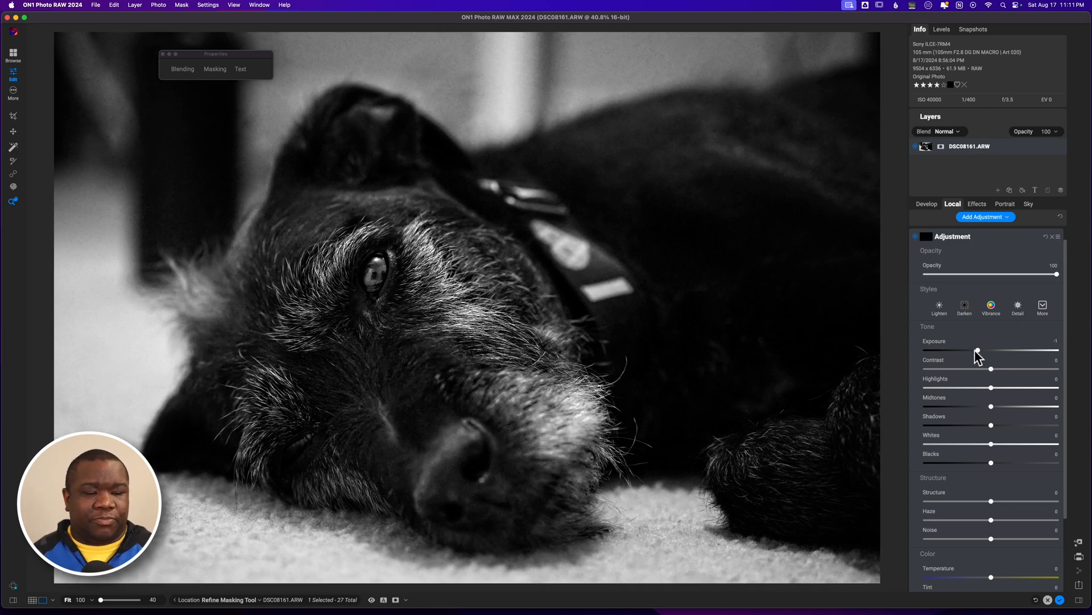
drag(977, 350, 969, 350)
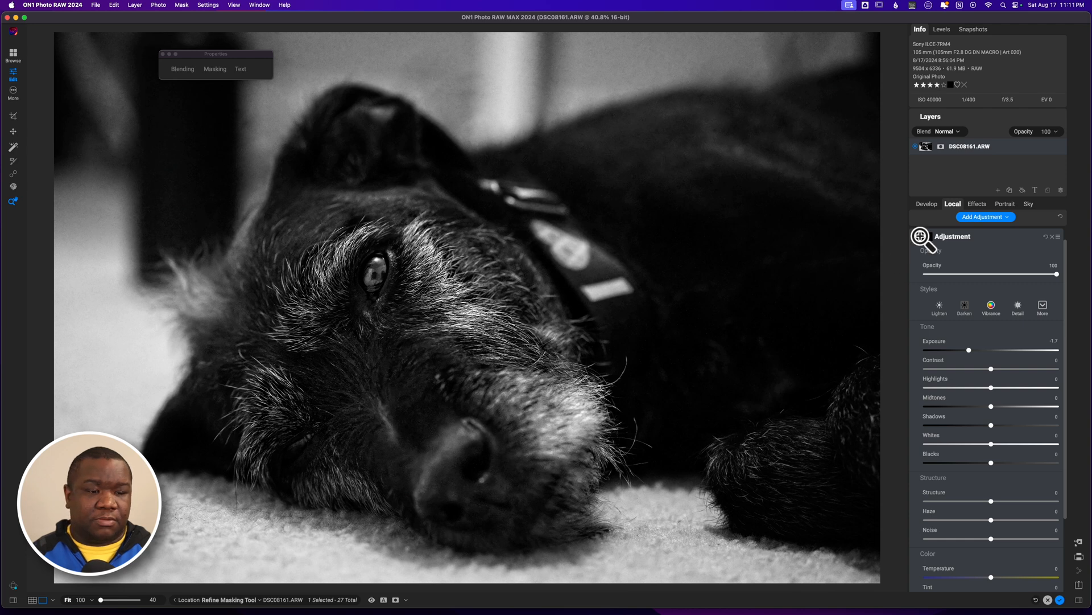
Fit a Vignette gradient mask ellipse around the dog's face and settle Exposure at -1.95
click(214, 68)
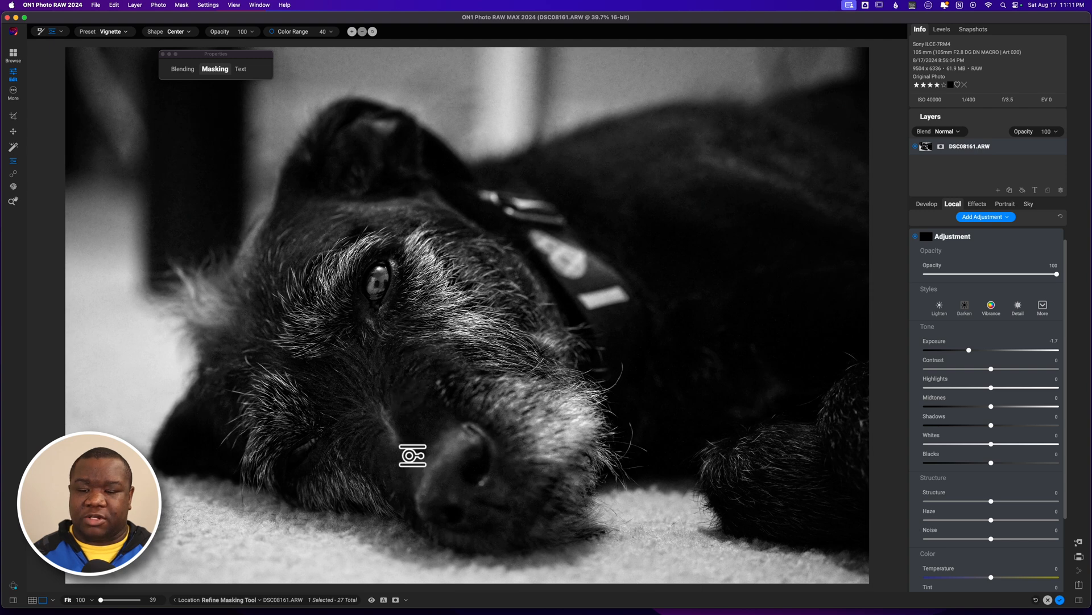
mouse_move(381, 334)
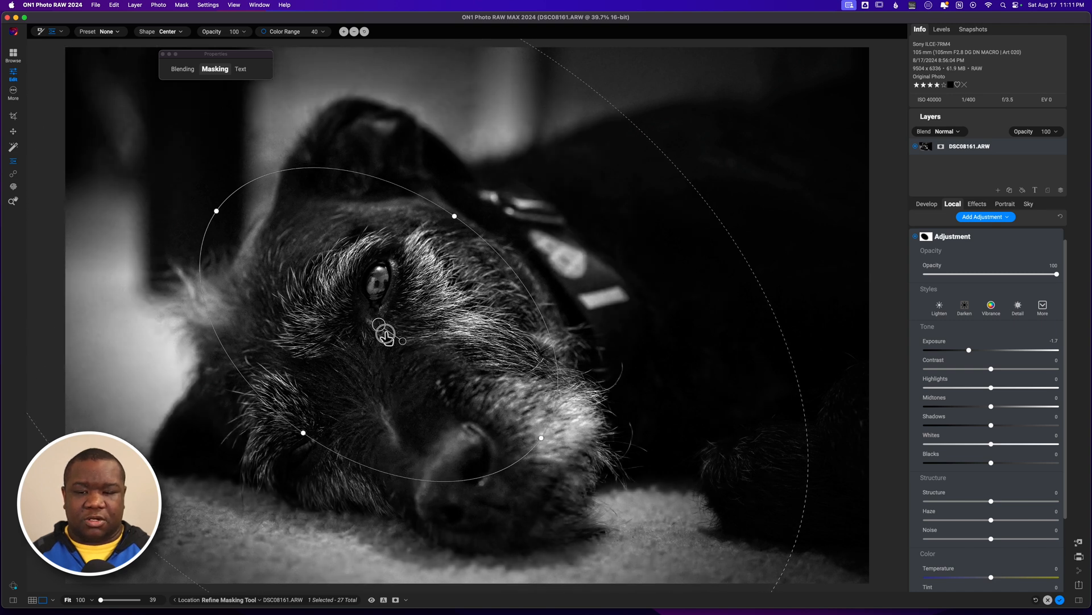
drag(384, 335, 397, 352)
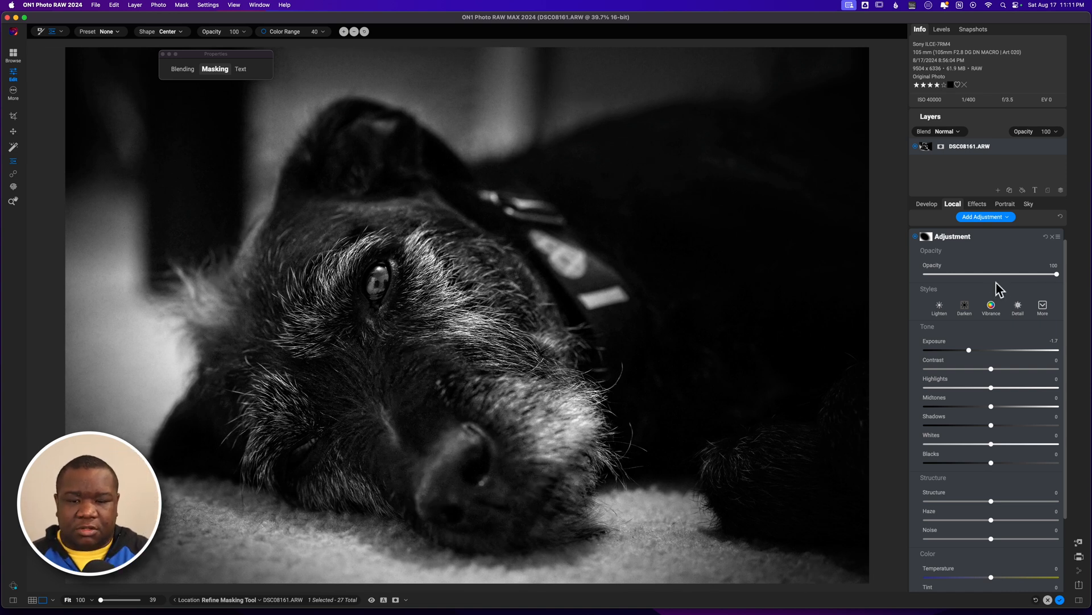
click(969, 349)
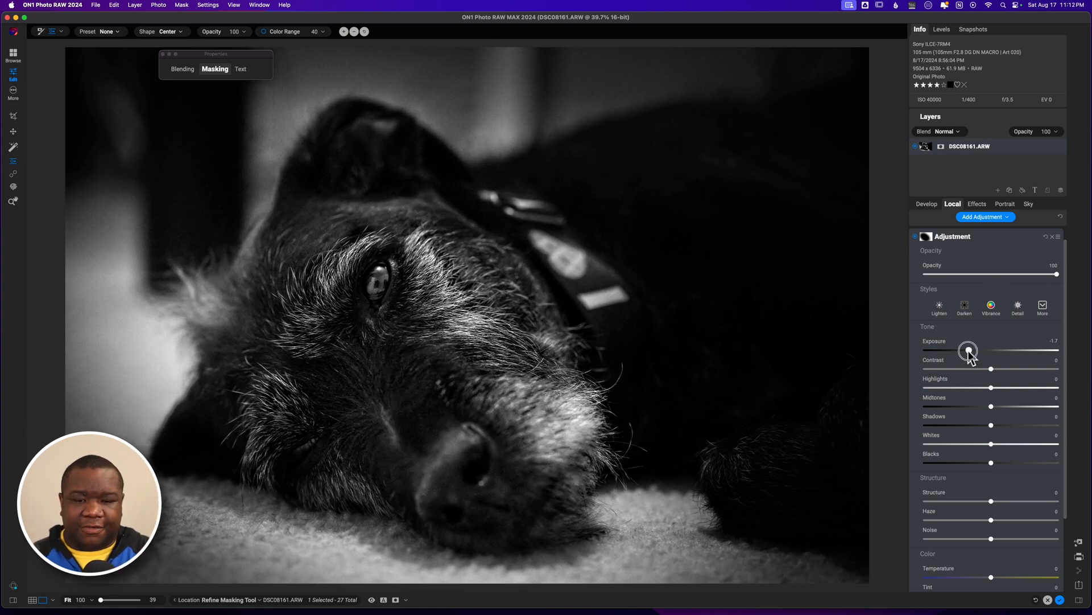
drag(969, 350, 965, 350)
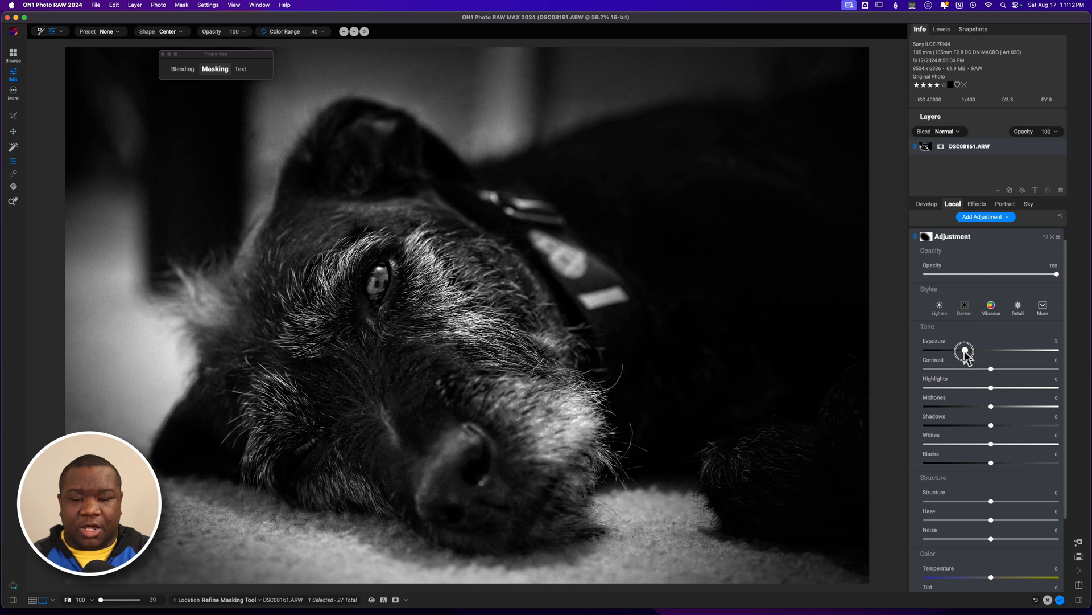
drag(966, 350, 962, 350)
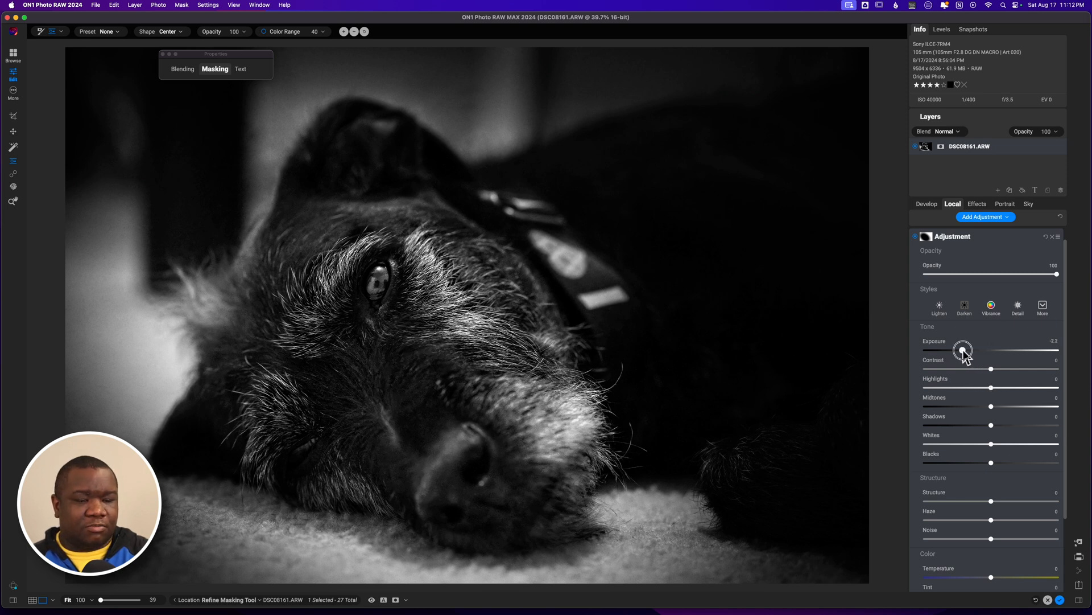
drag(963, 349, 967, 348)
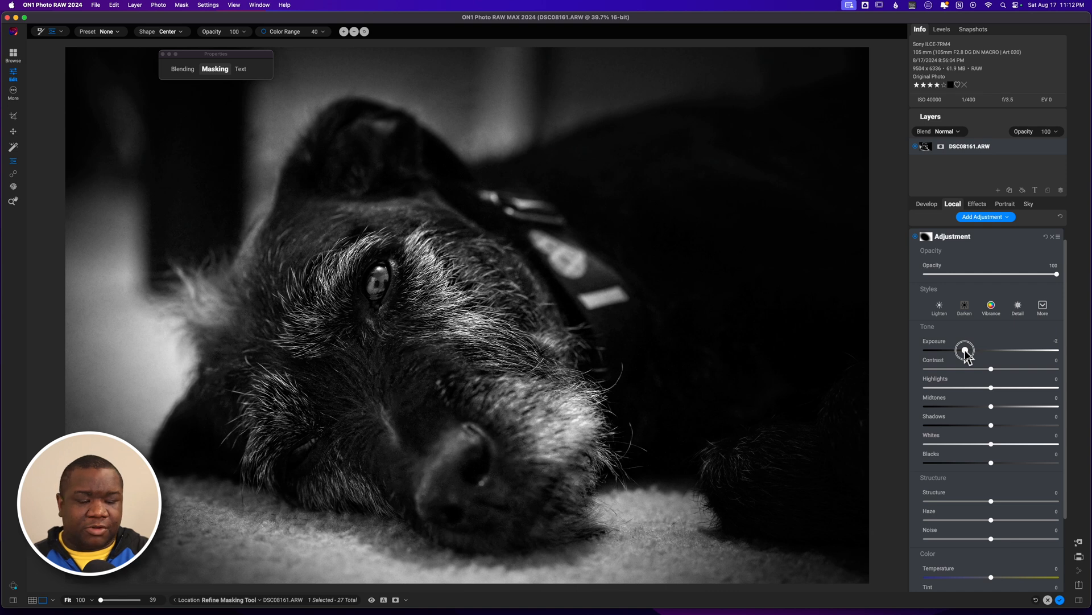
drag(966, 350, 967, 350)
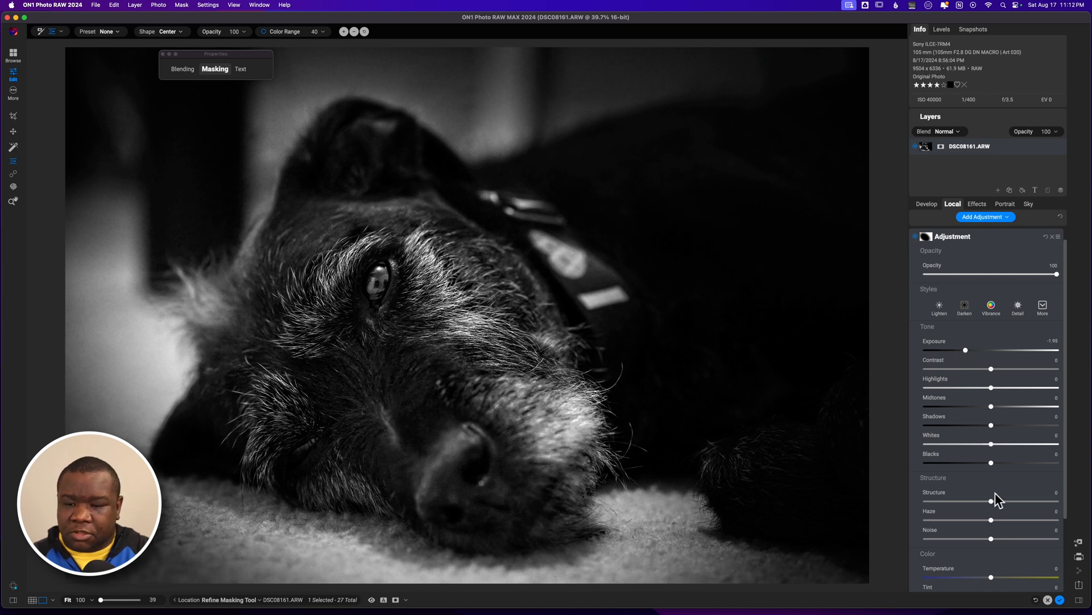